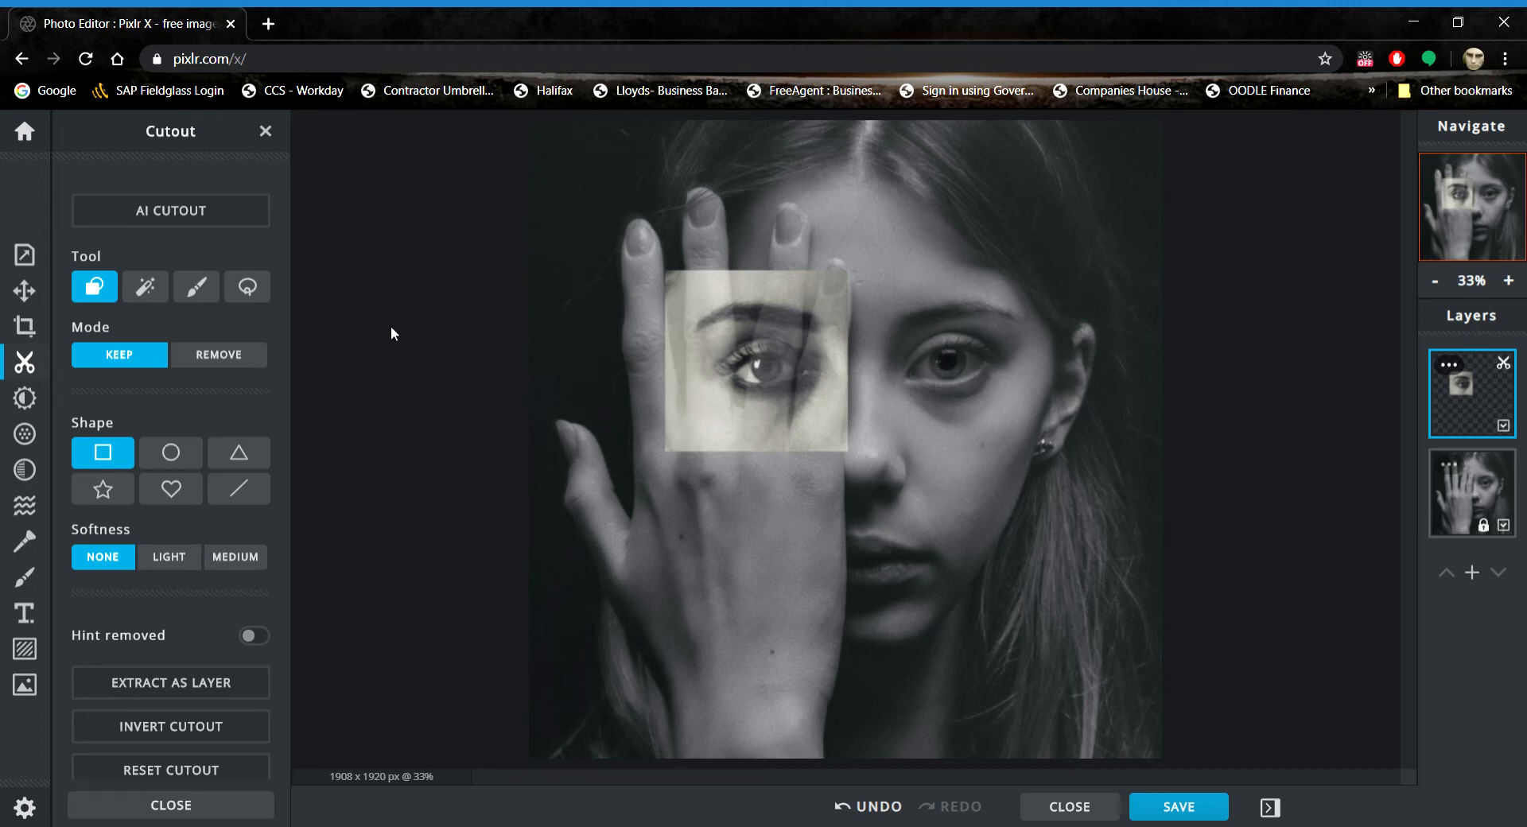
mouse_move(783, 465)
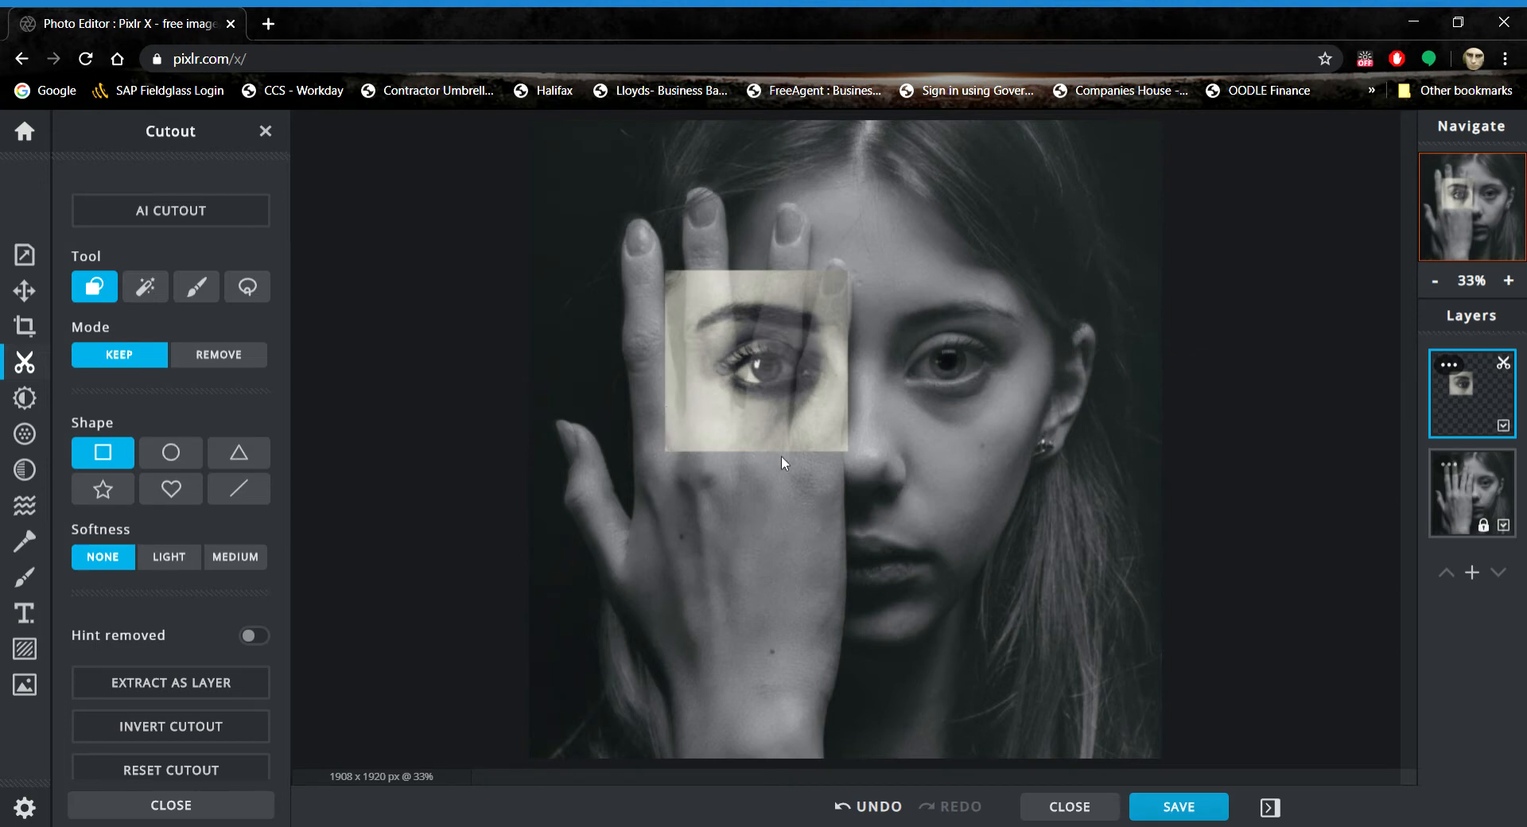
mouse_move(671, 476)
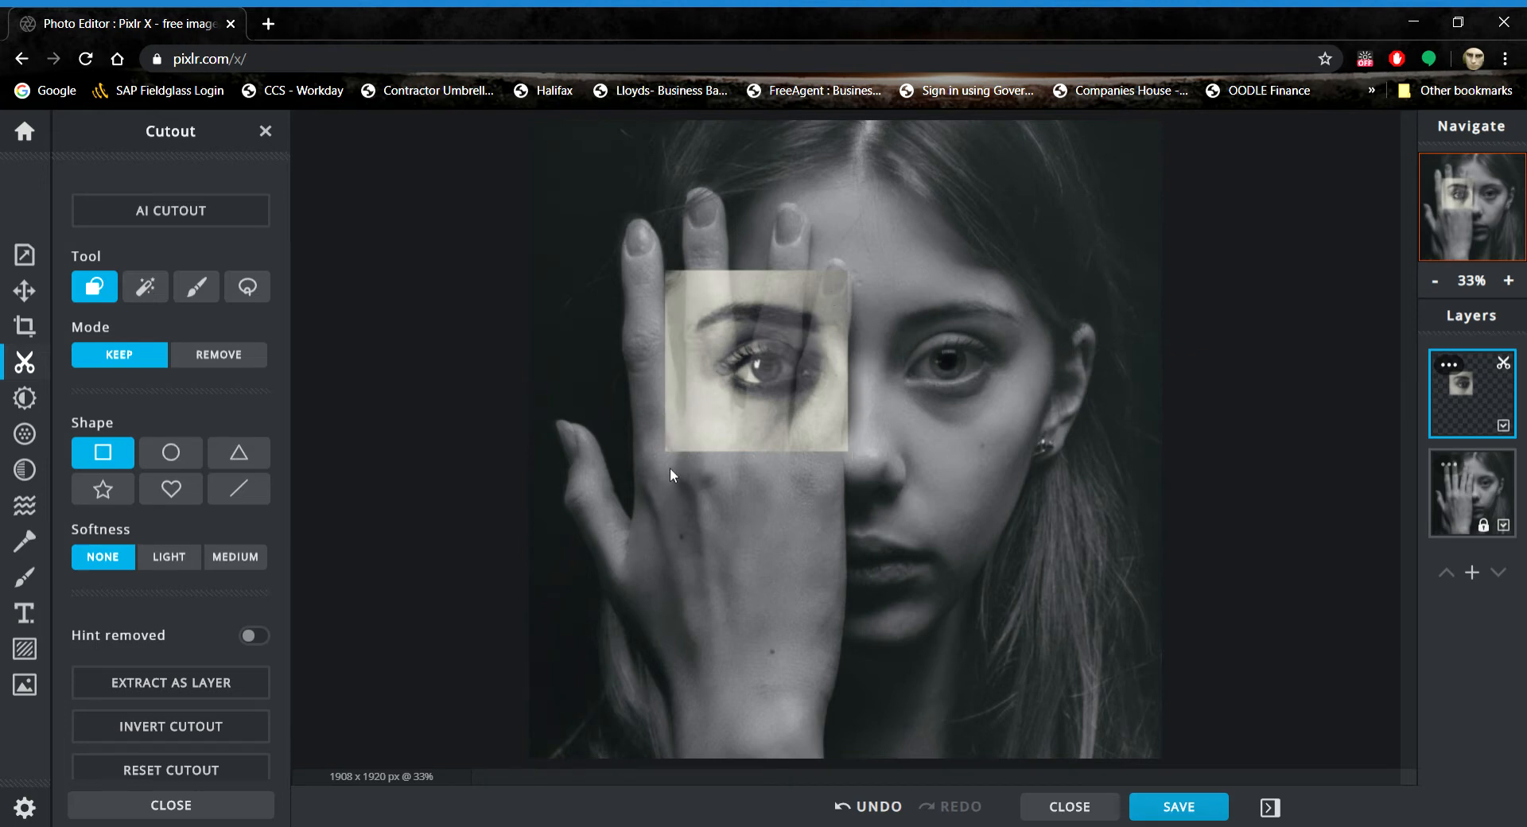
mouse_move(1338, 531)
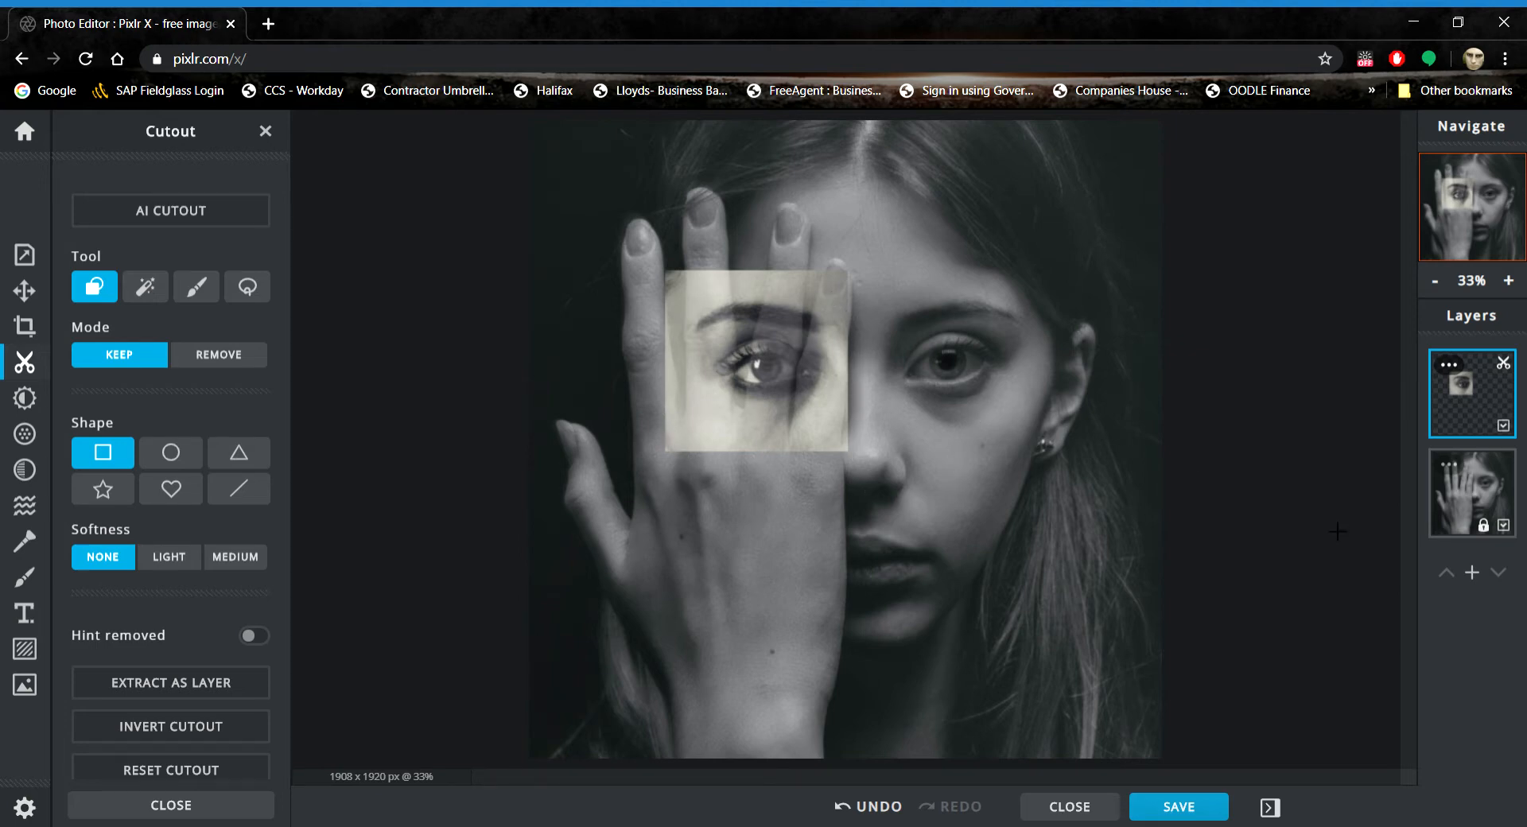
Step: Switch the Cutout tool to freehand brush mode for painting on the eye overlay
left_click(1447, 366)
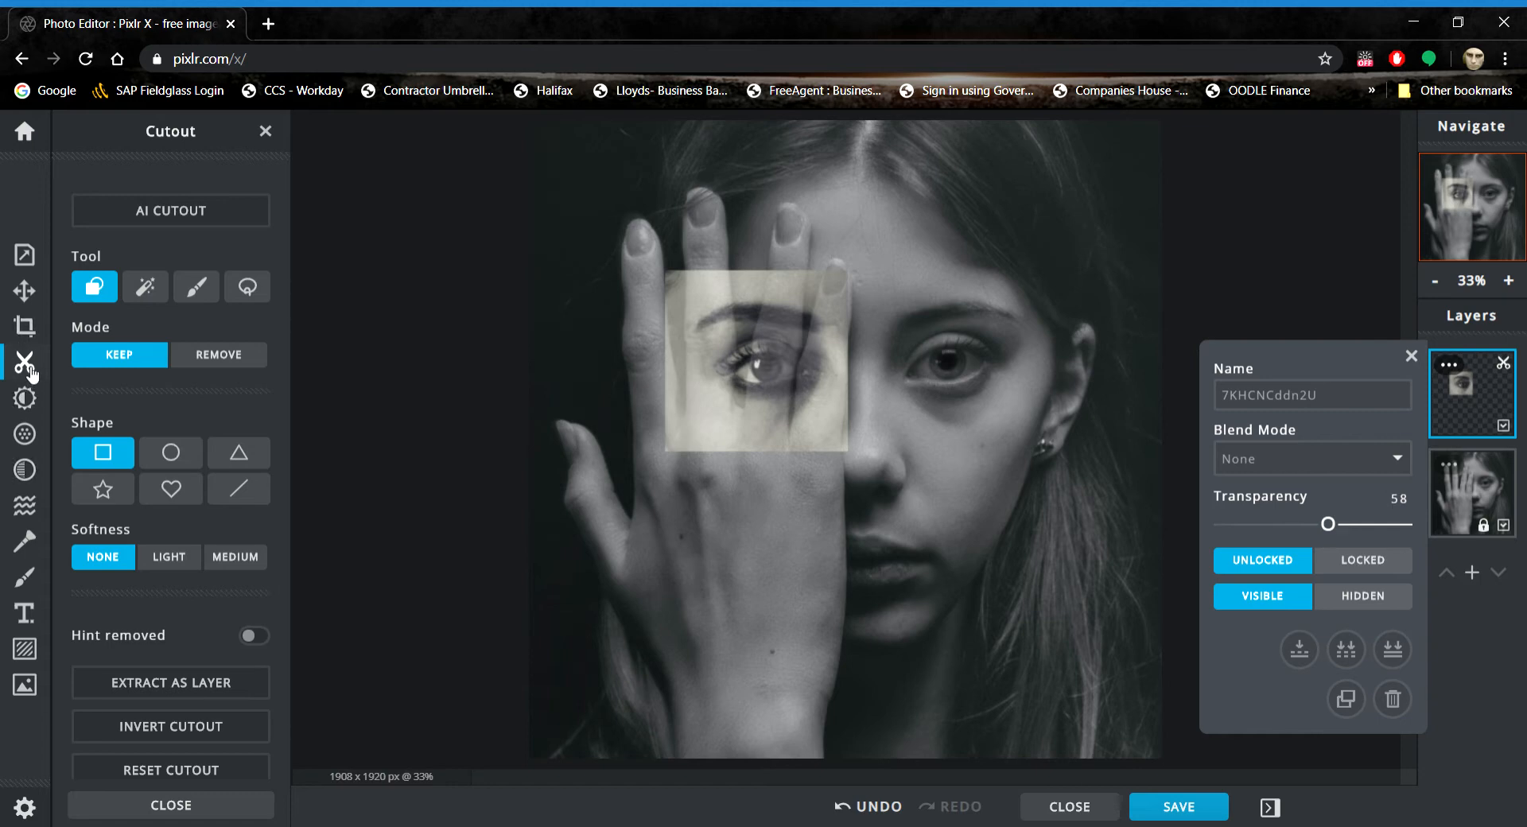
mouse_move(24, 362)
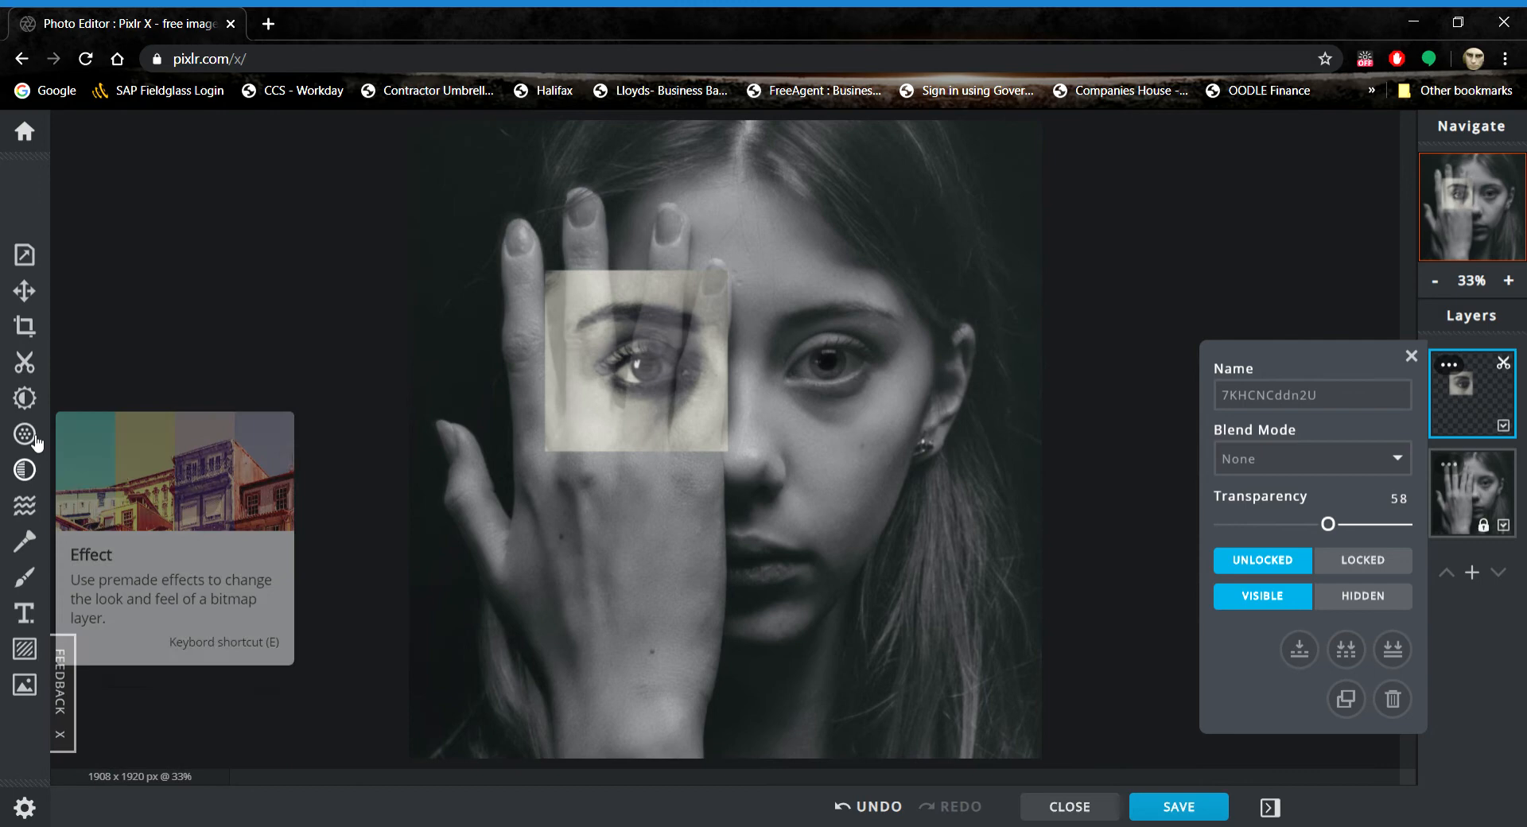
left_click(24, 362)
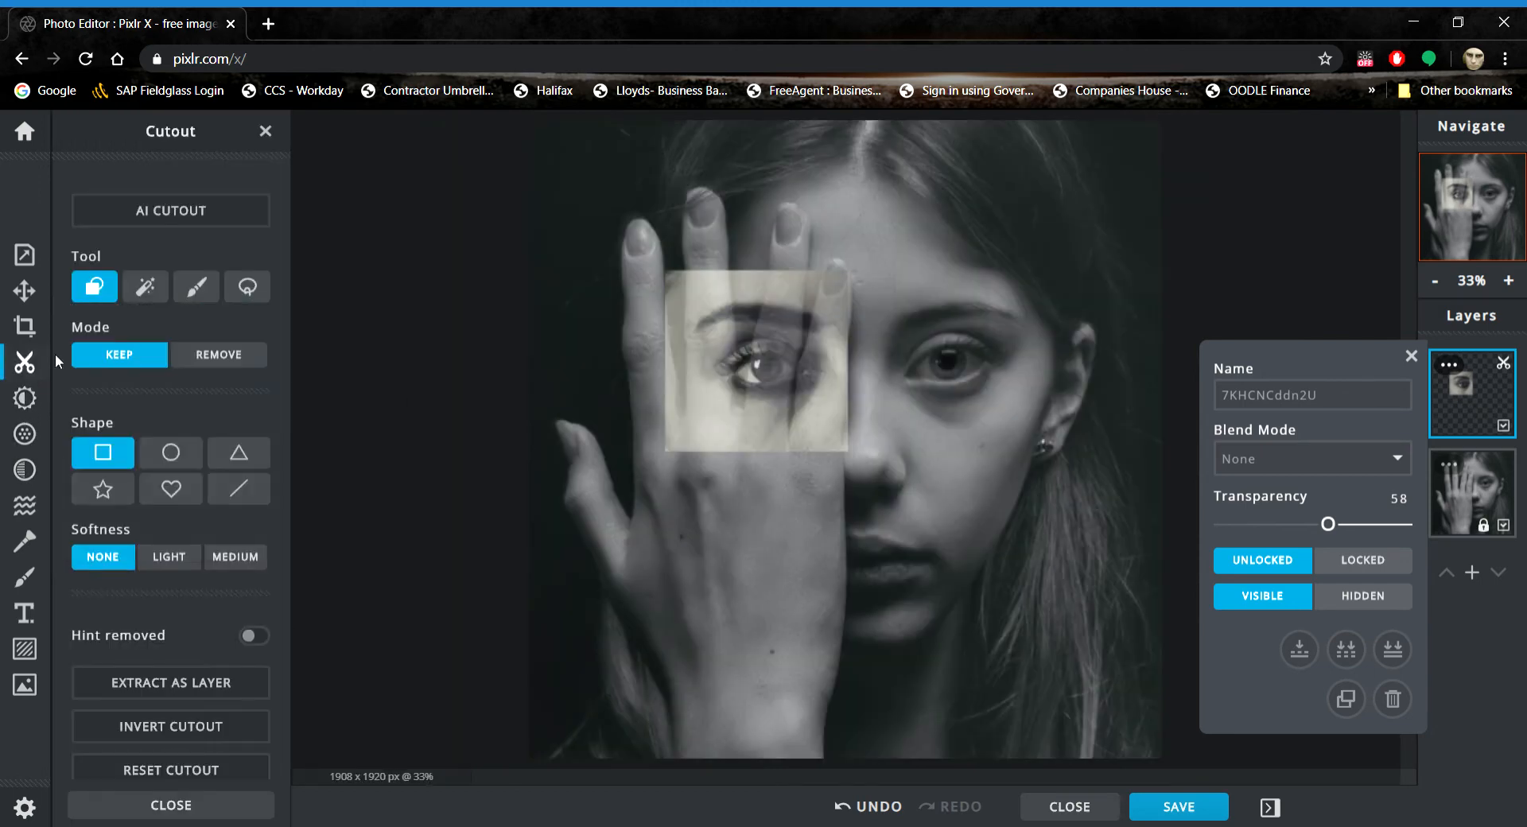
left_click(196, 285)
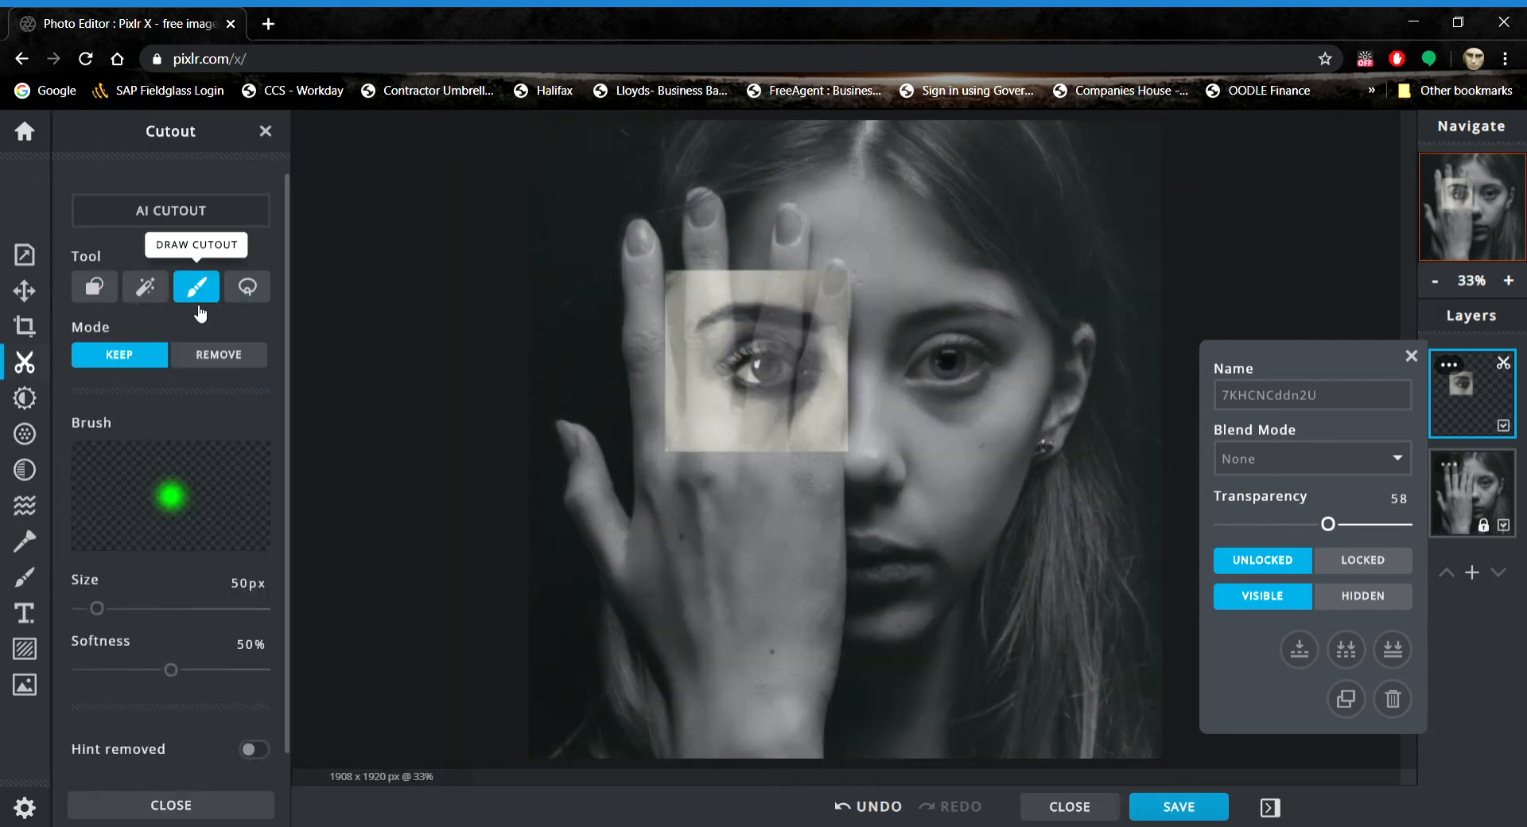
mouse_move(149, 505)
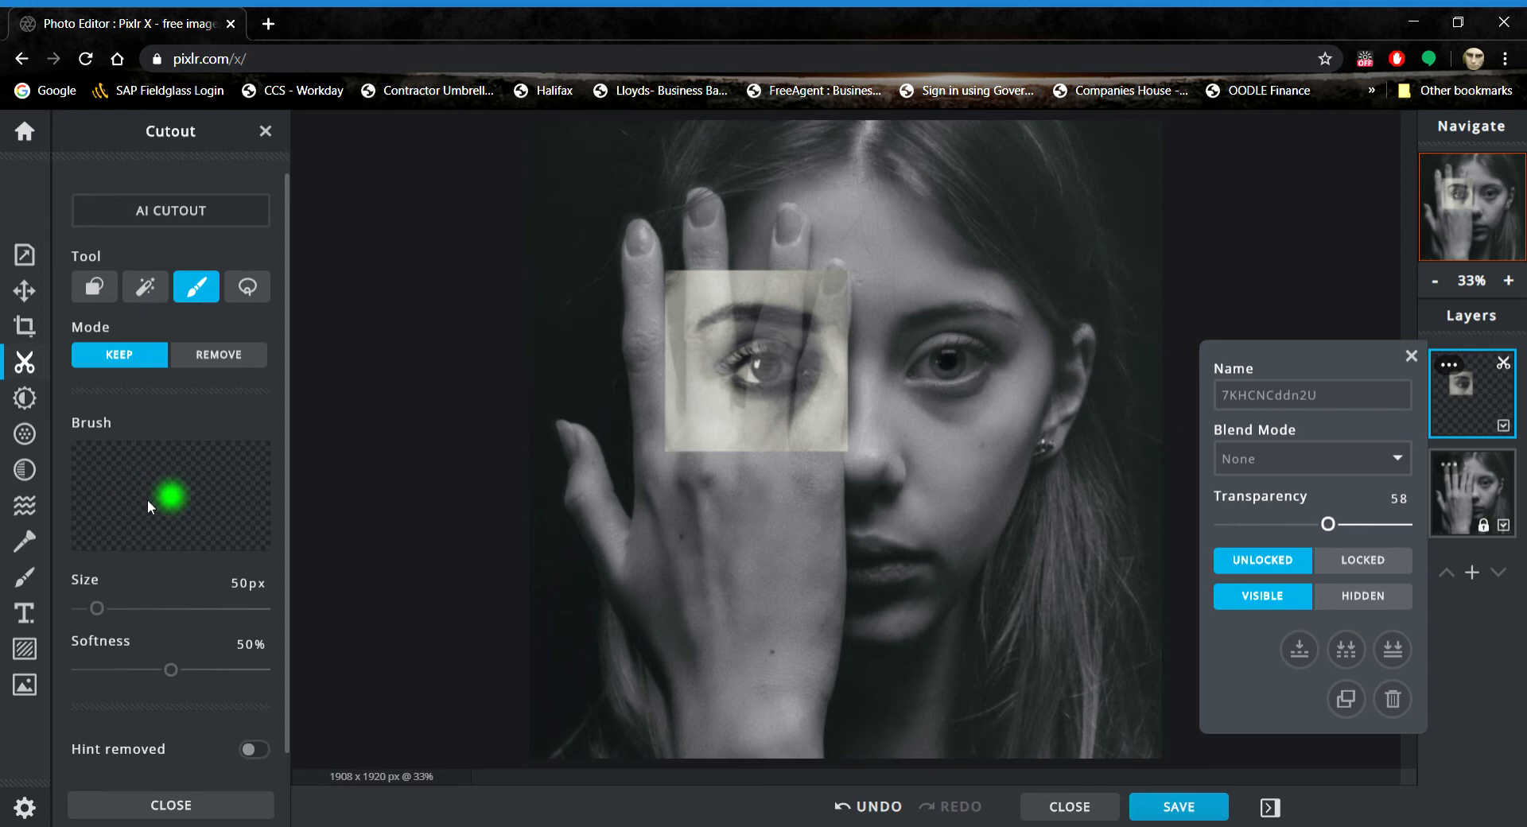
mouse_move(164, 502)
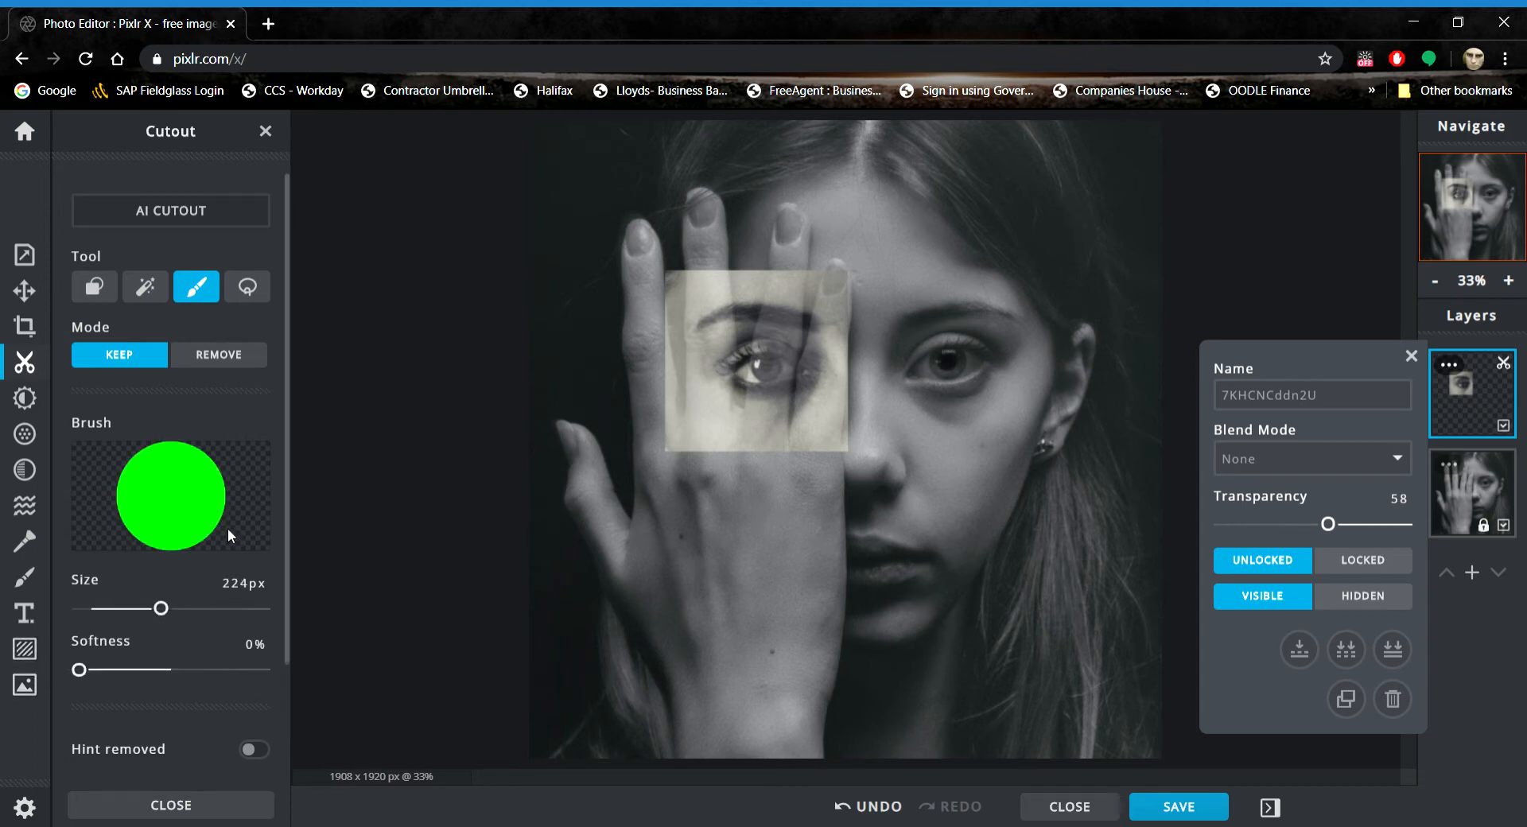
mouse_move(154, 685)
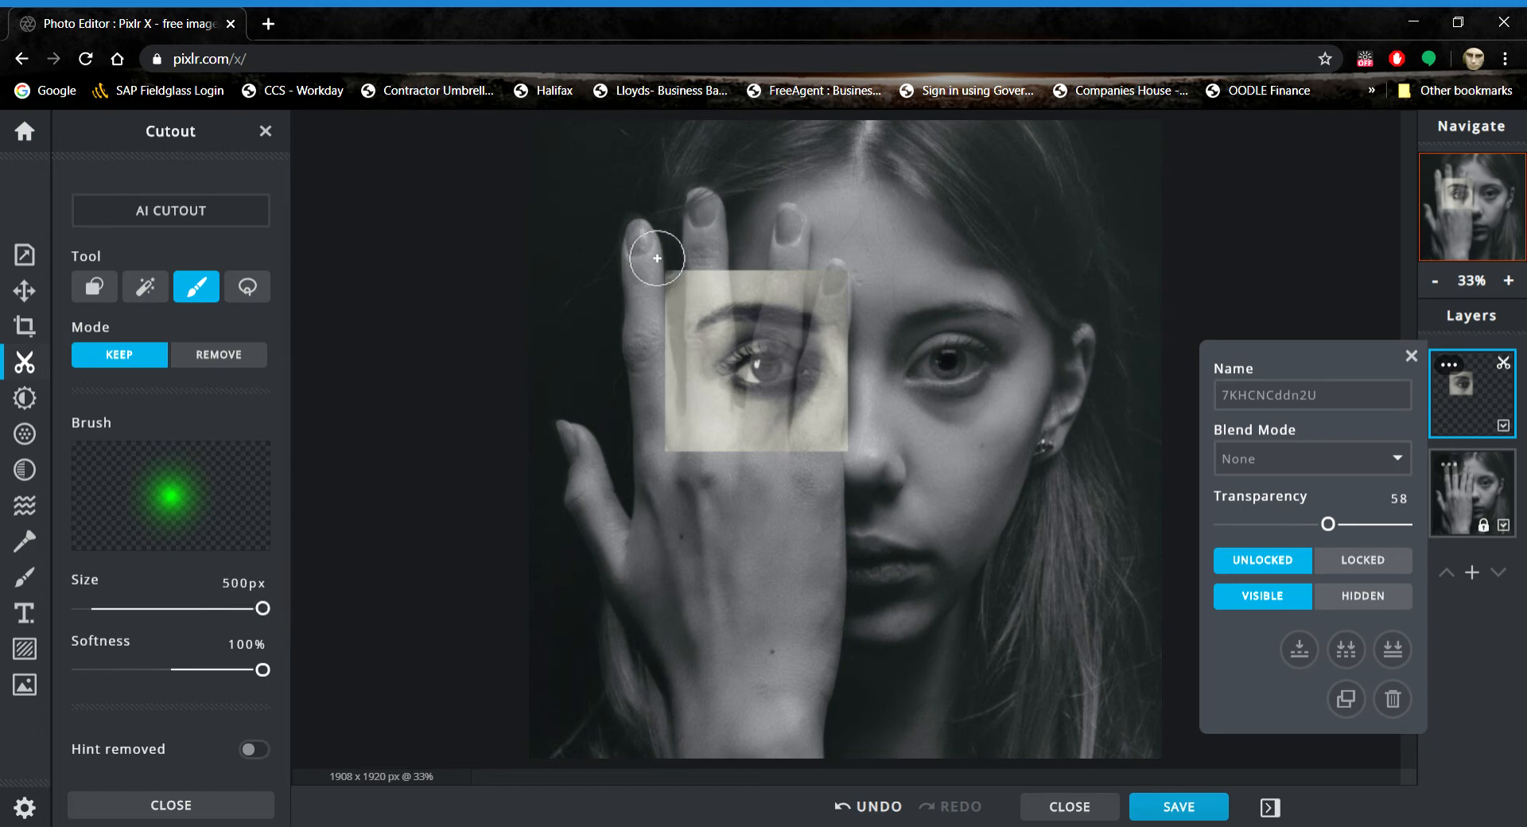
mouse_move(659, 267)
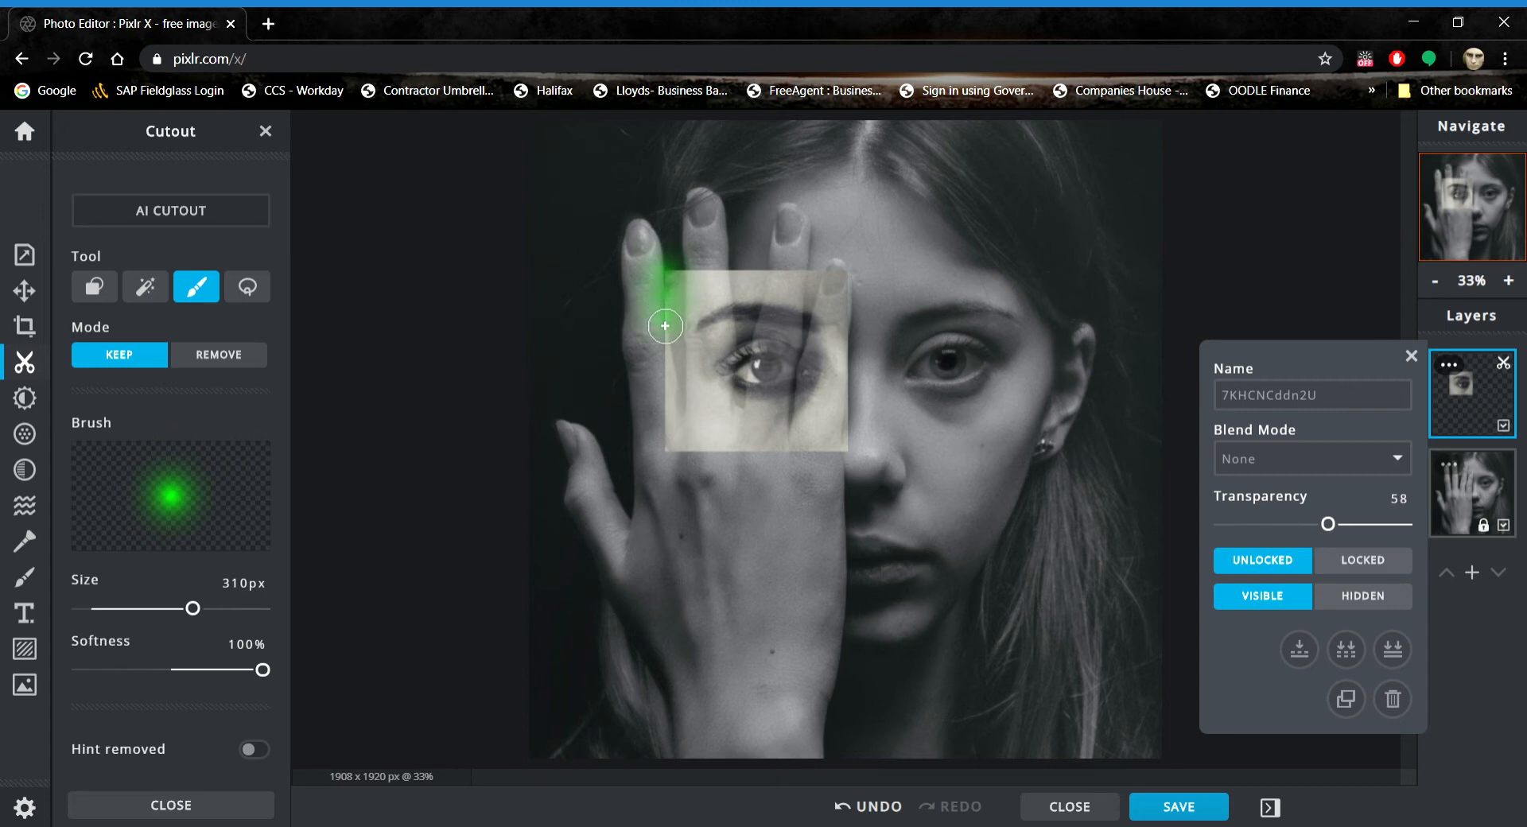
Step: Brush soft cutout strokes along the overlay's left and lower edges over the hand
left_click_drag(665, 326, 660, 451)
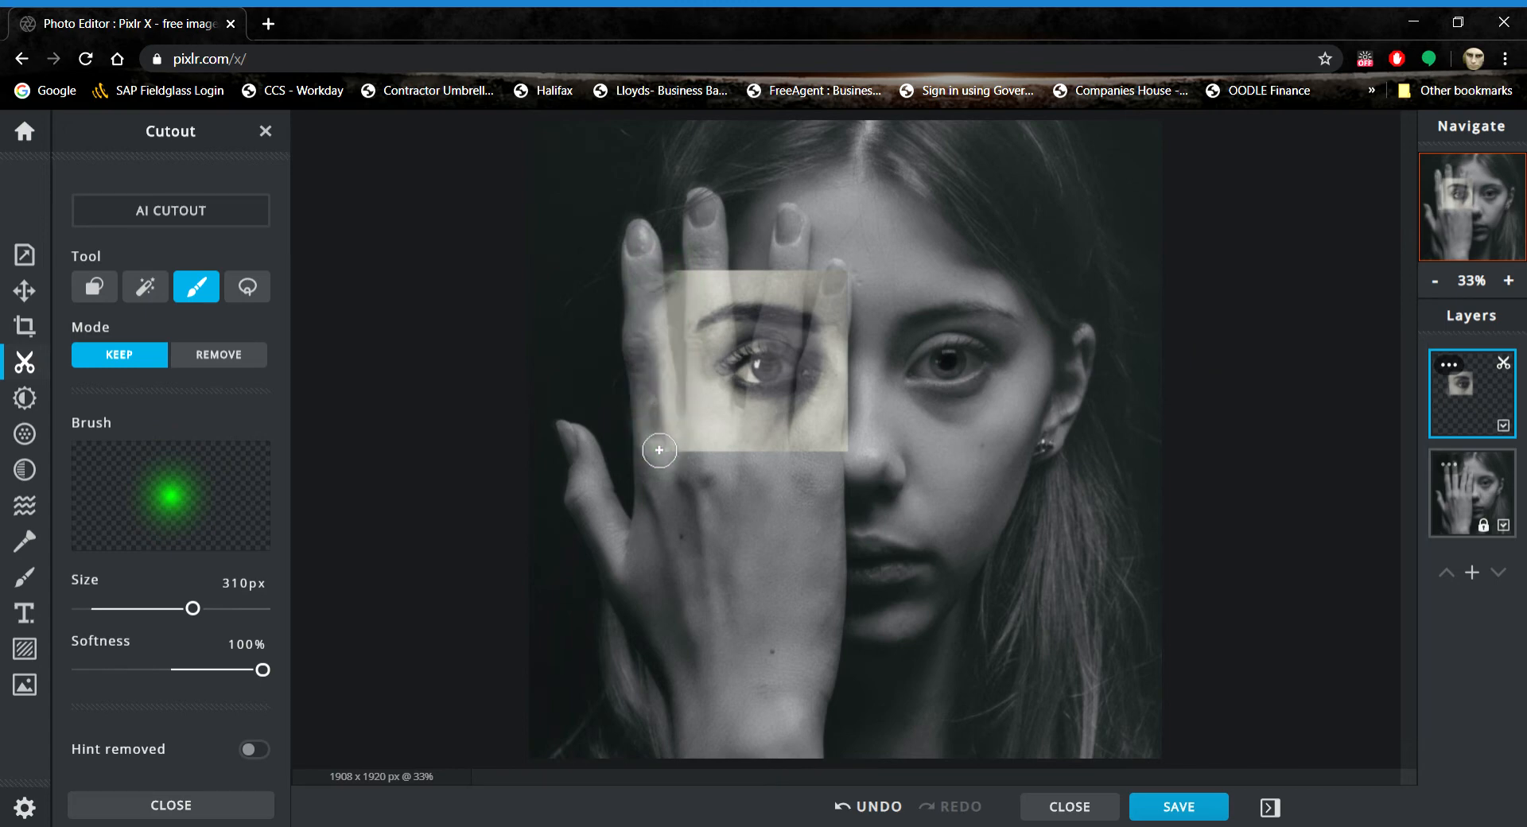
left_click_drag(659, 450, 856, 458)
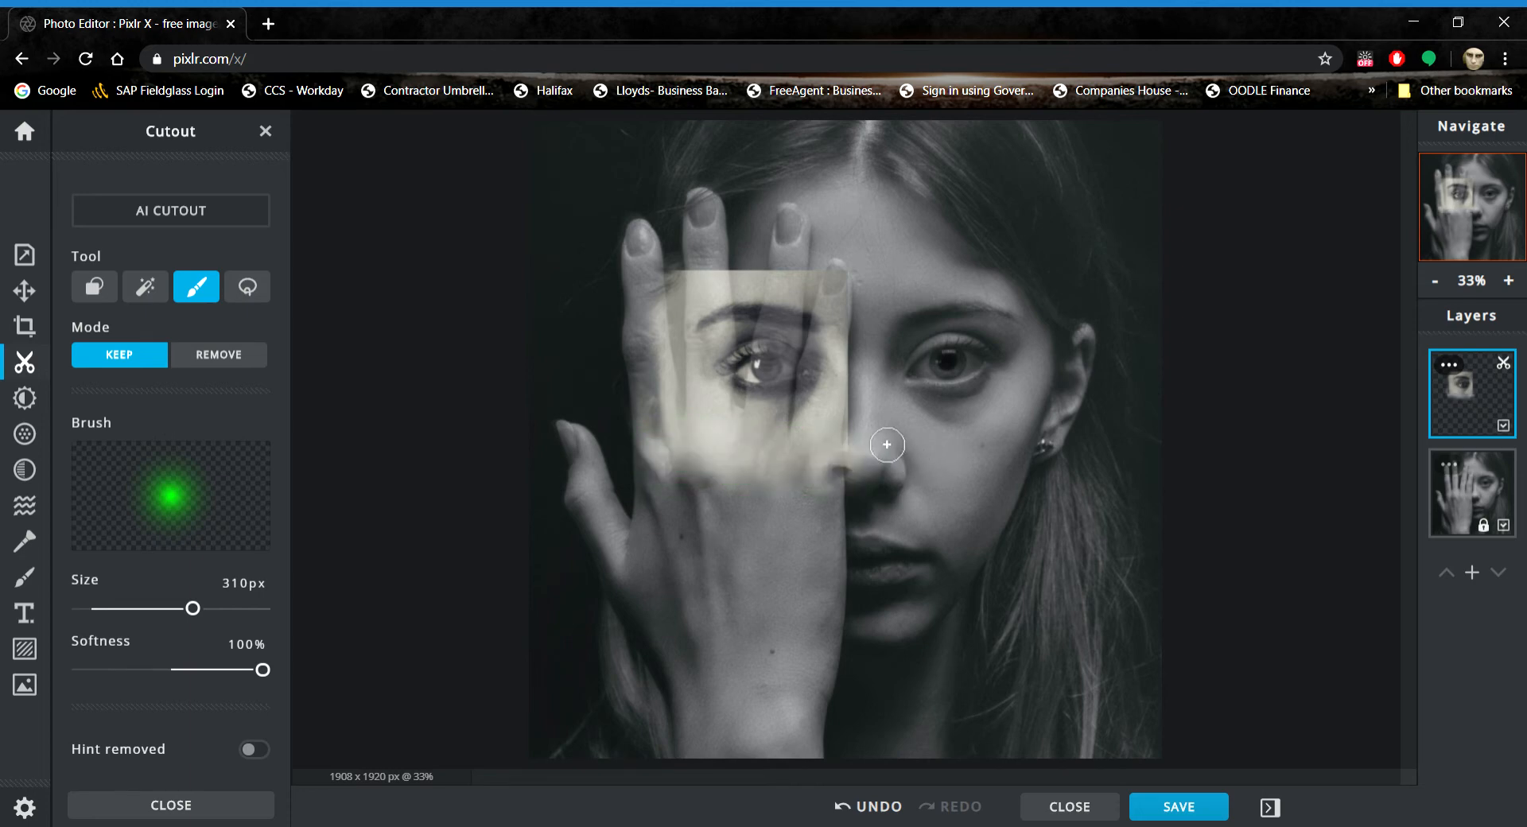
mouse_move(506, 425)
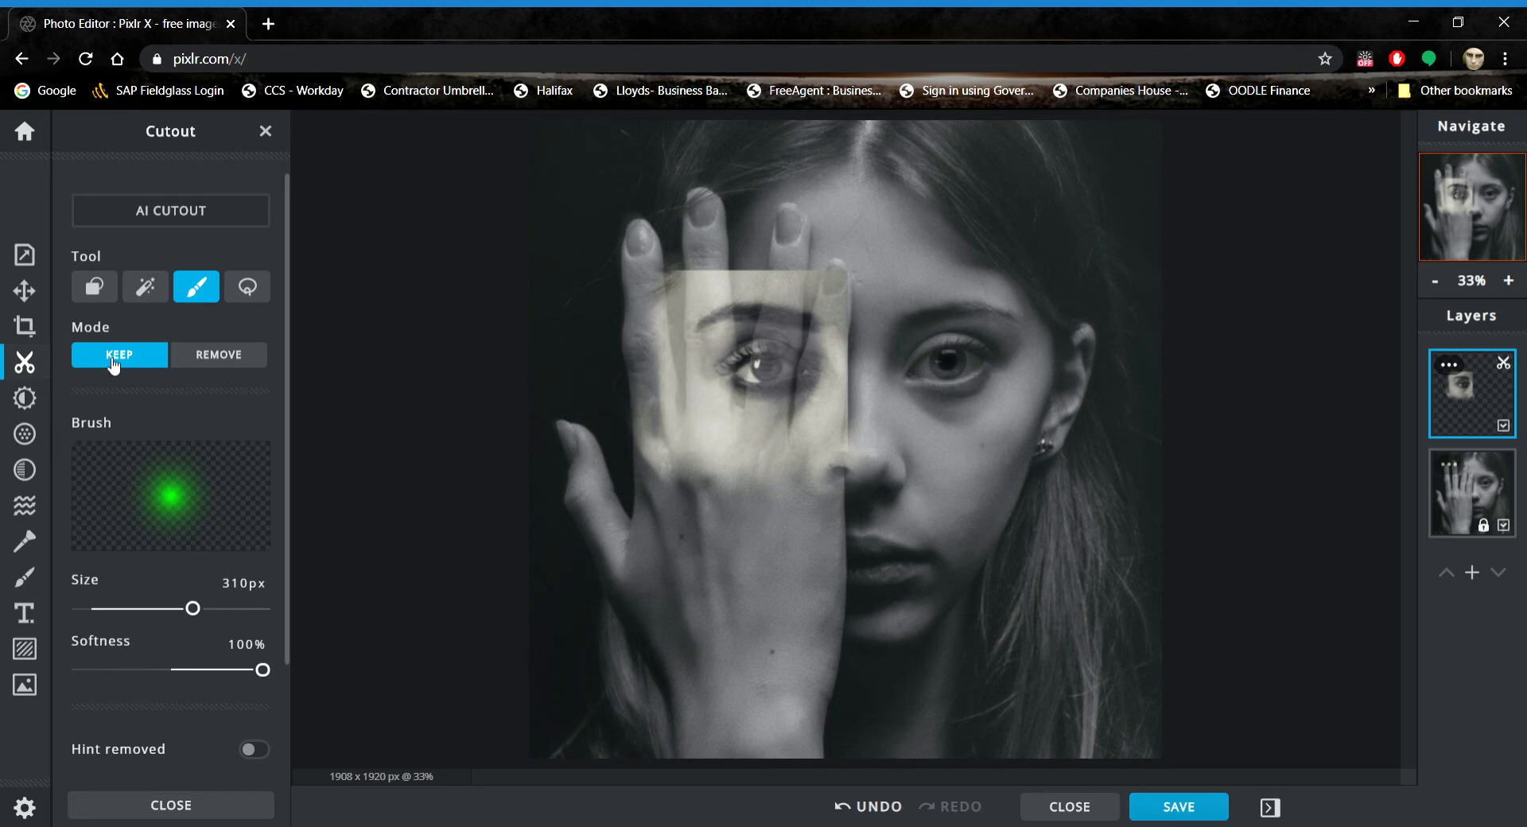
Step: In Remove mode, softly erase the overlay's left, bottom and top edges, then return to Keep mode
left_click(218, 353)
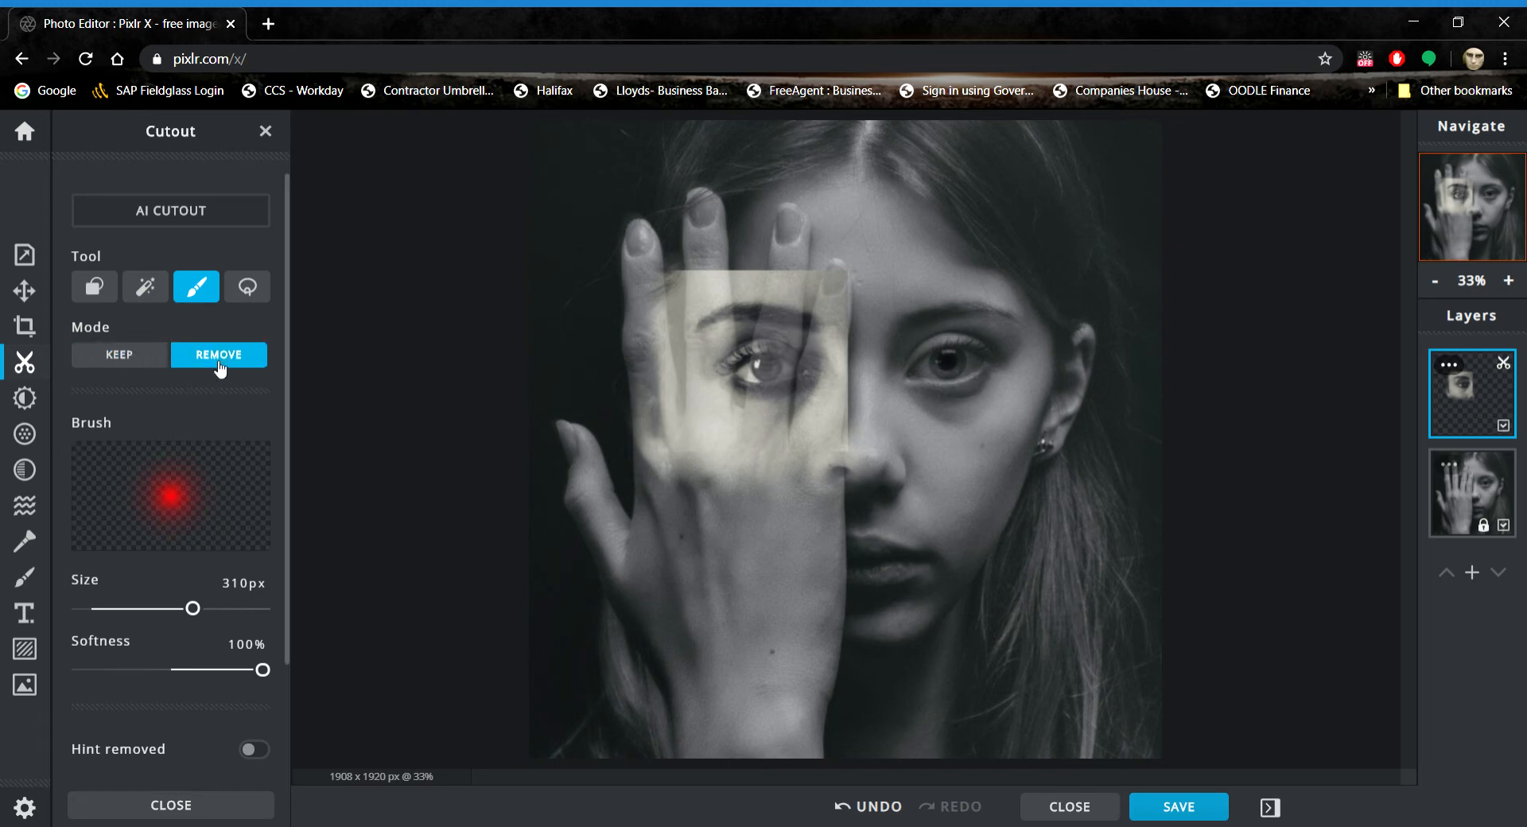
mouse_move(649, 296)
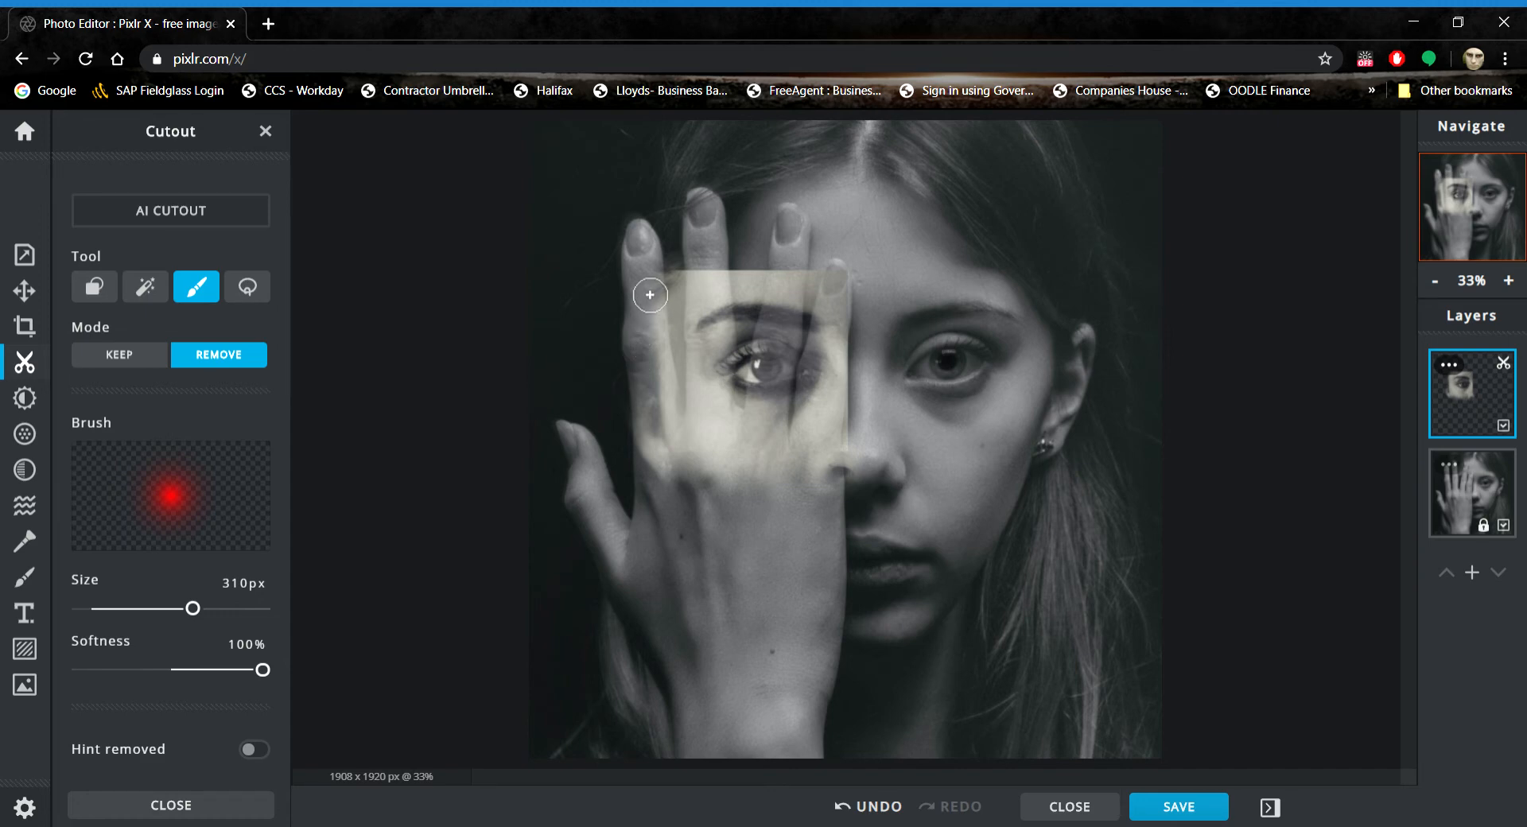
left_click_drag(648, 294, 671, 458)
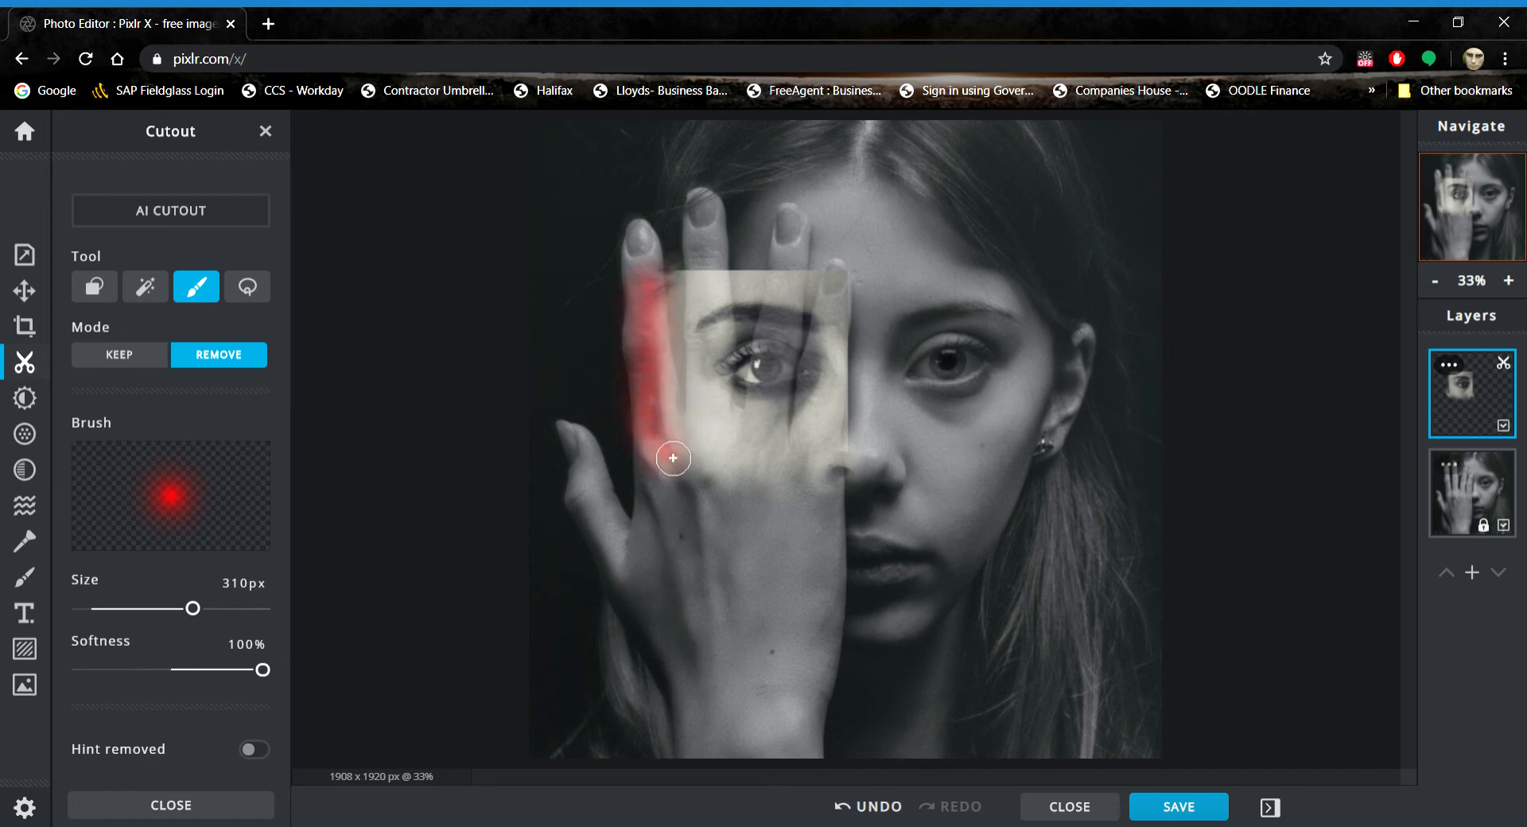
left_click_drag(672, 458, 835, 474)
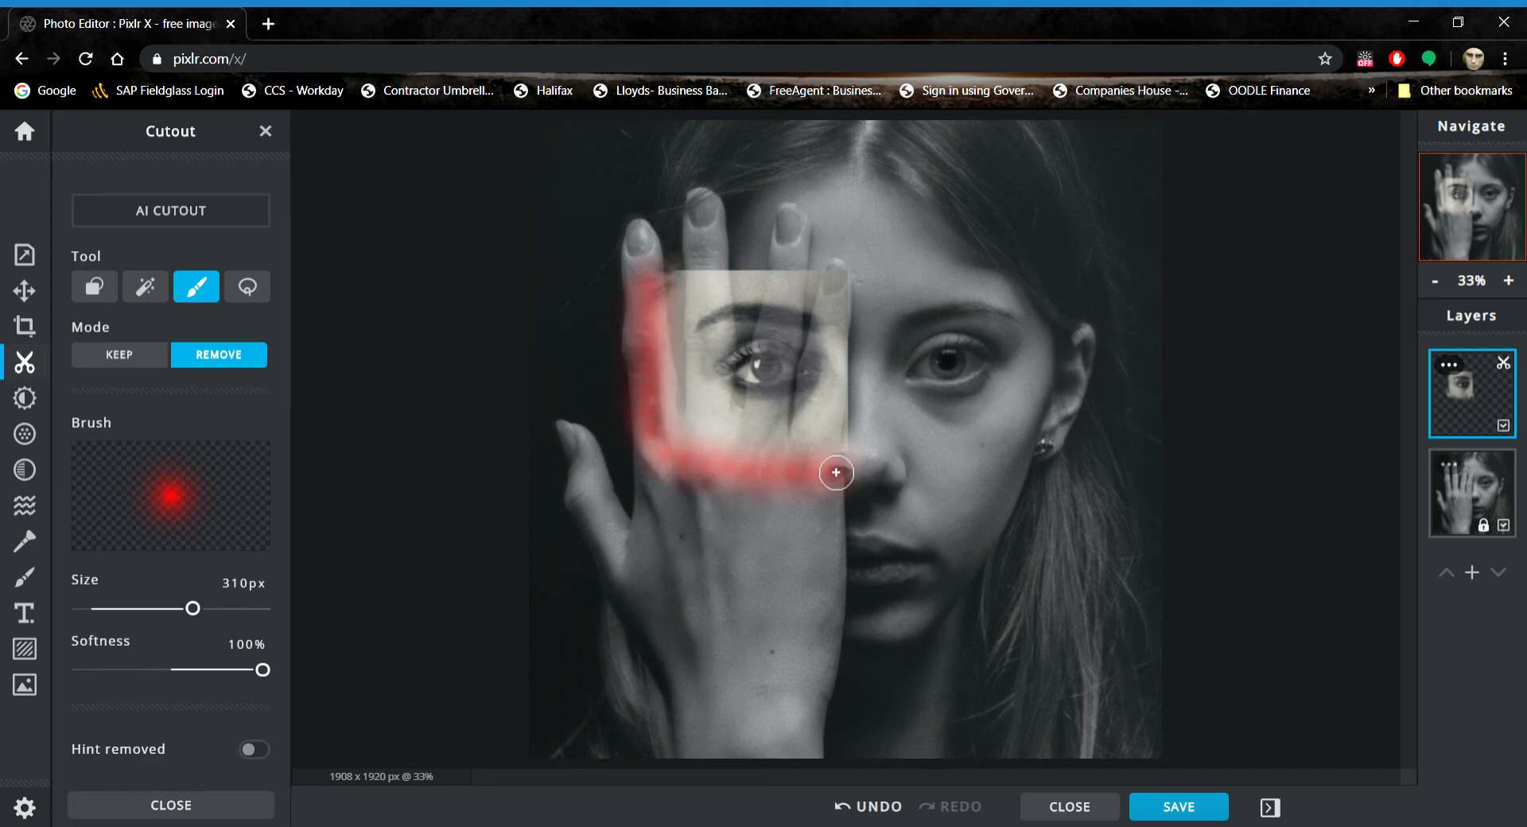
left_click_drag(835, 472, 637, 408)
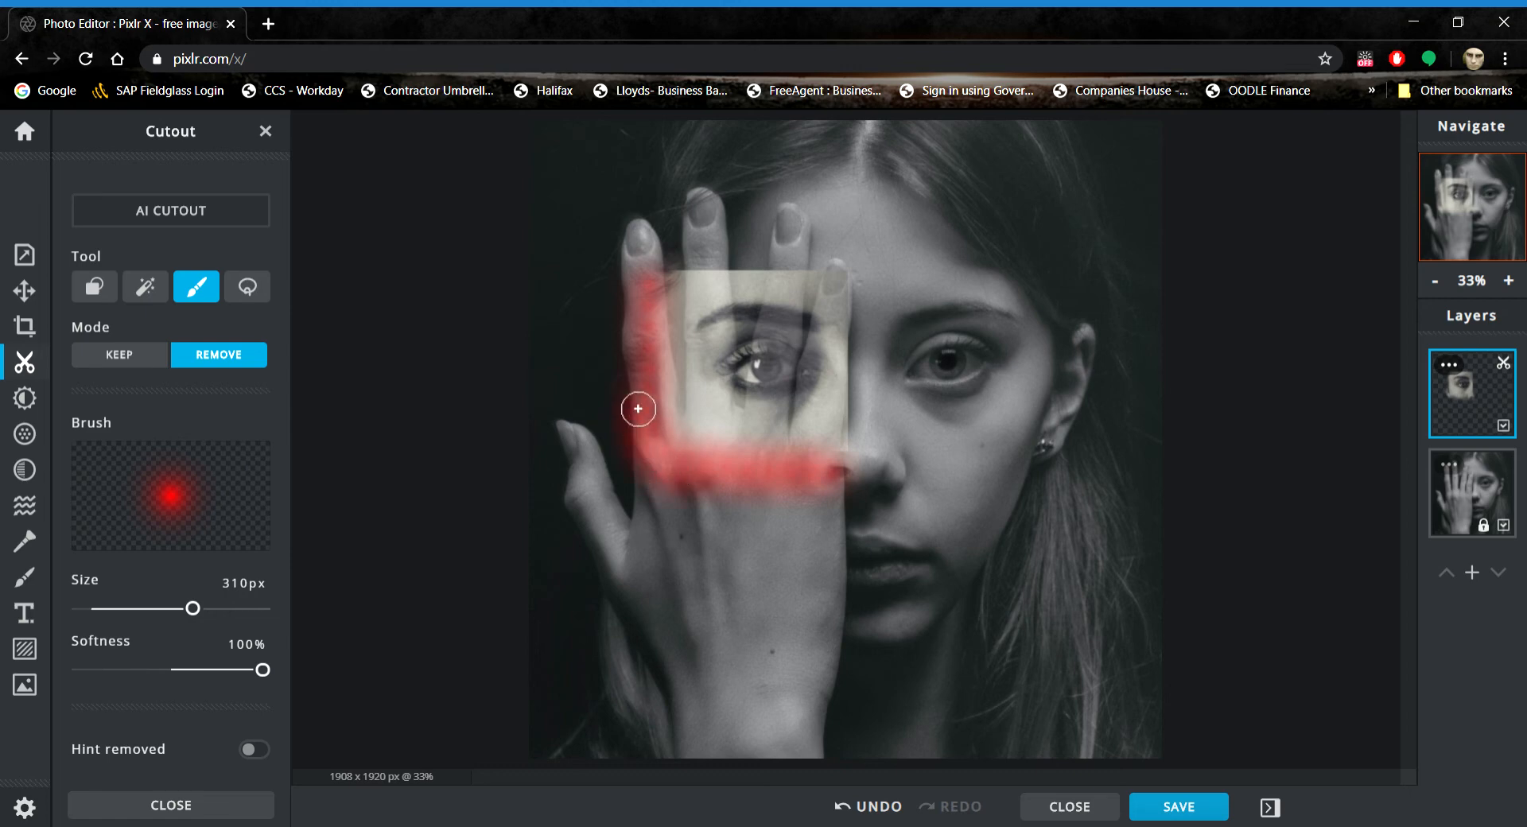
left_click_drag(638, 409, 737, 275)
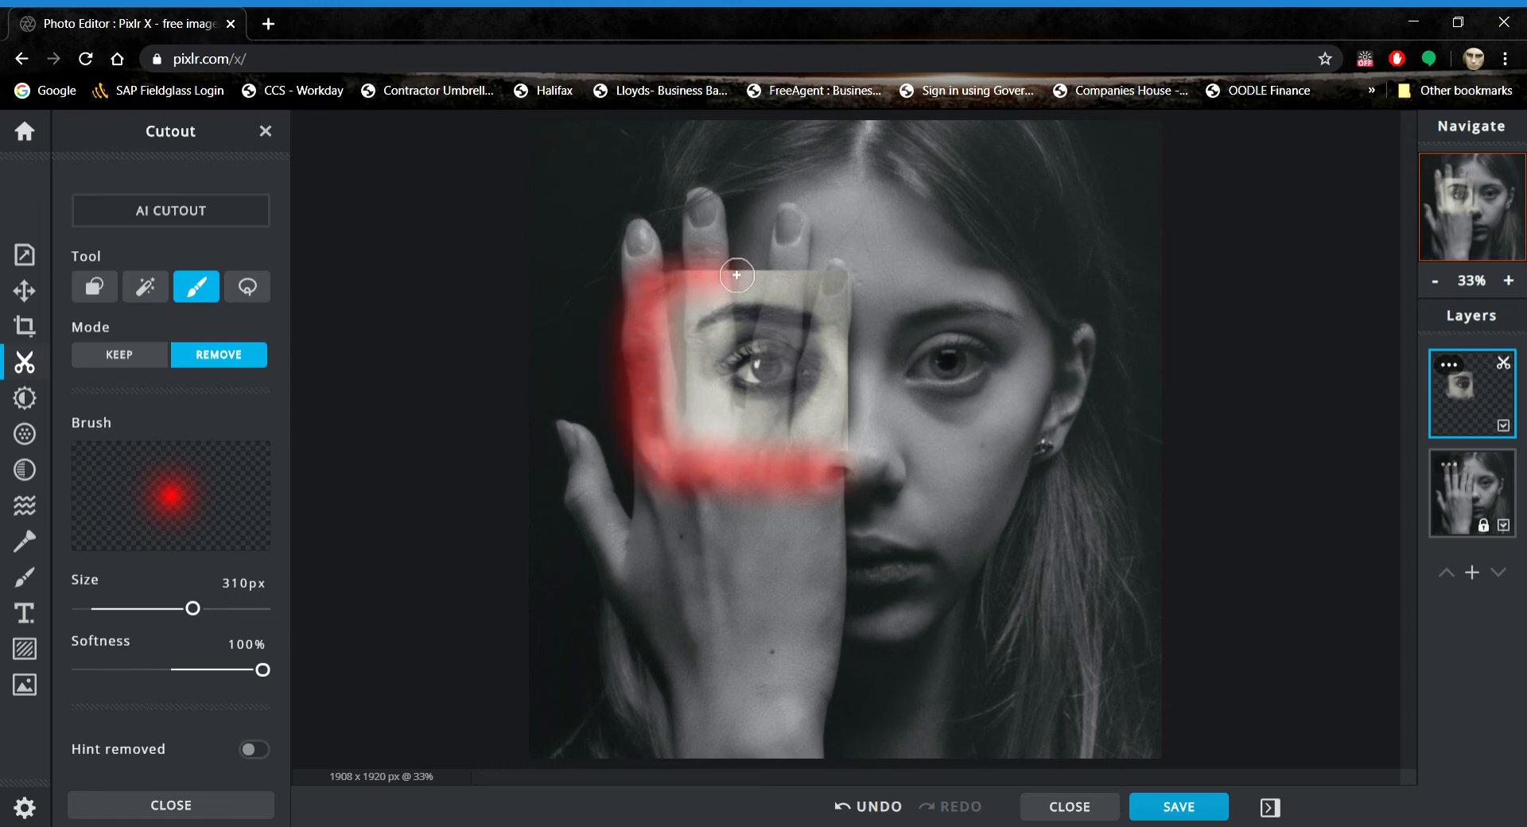
left_click_drag(736, 275, 789, 275)
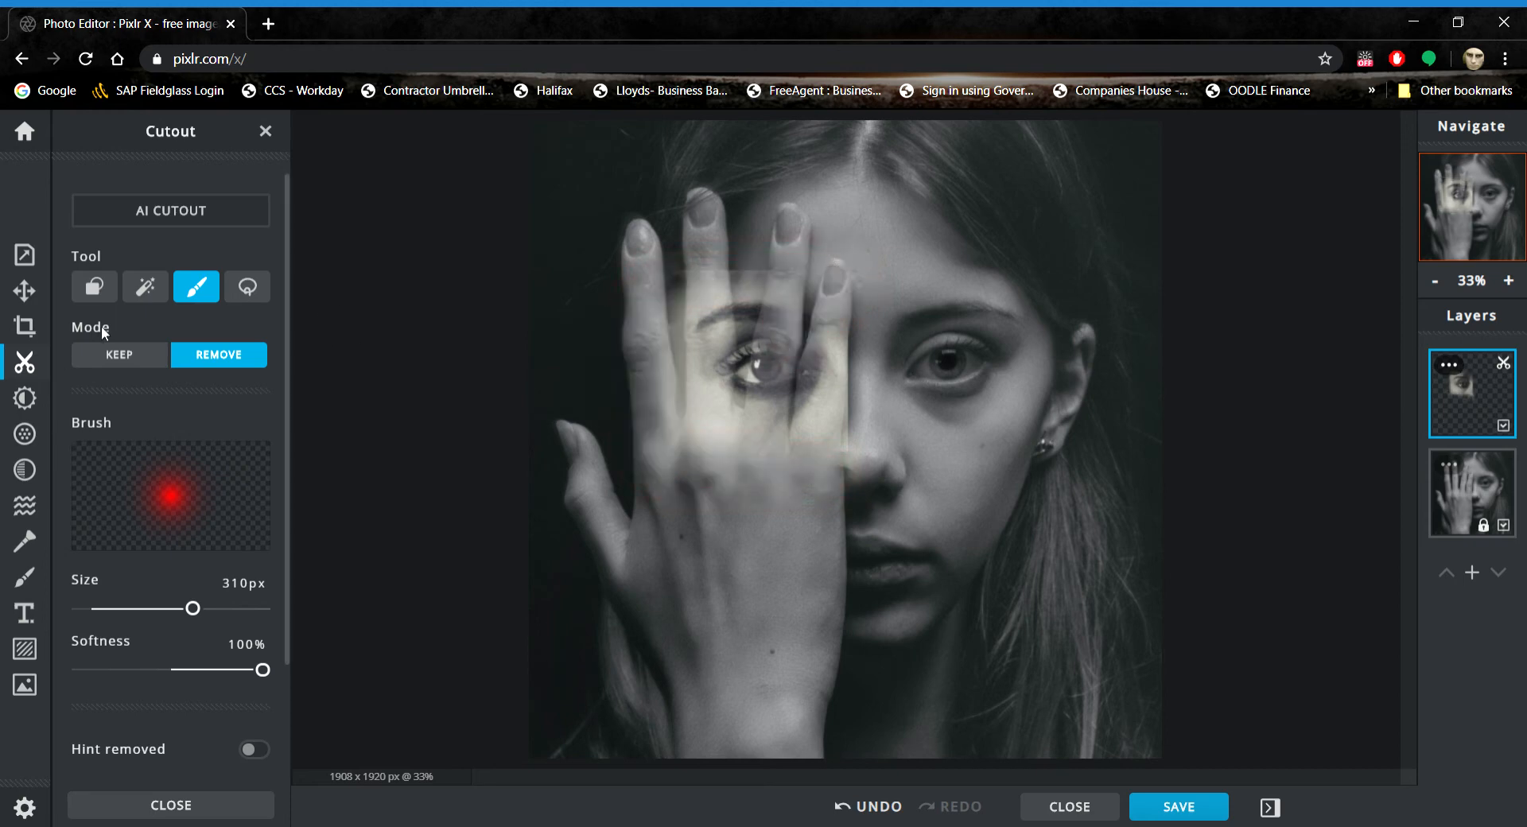
left_click(119, 355)
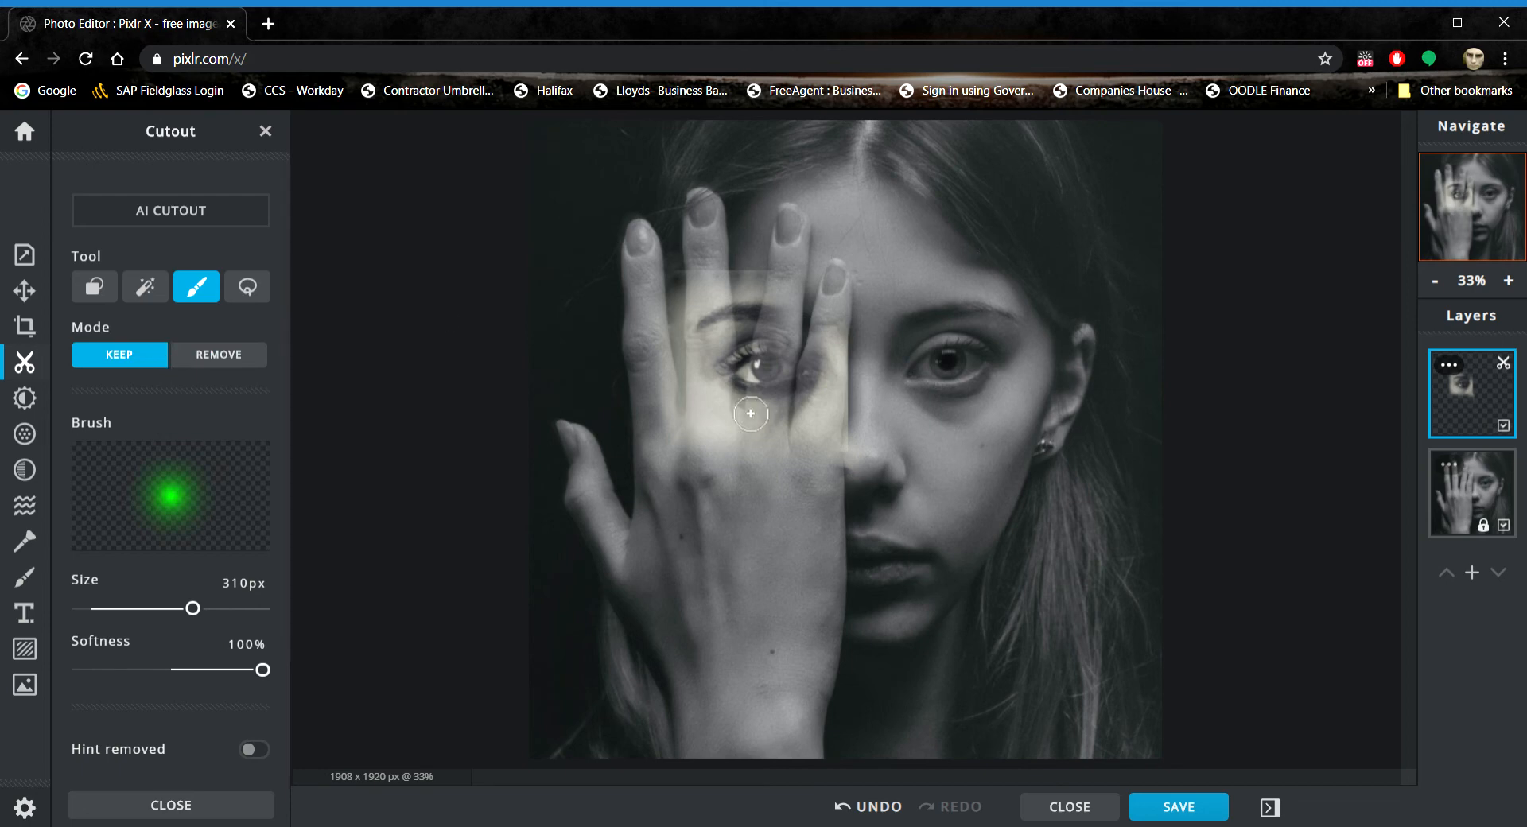
mouse_move(784, 322)
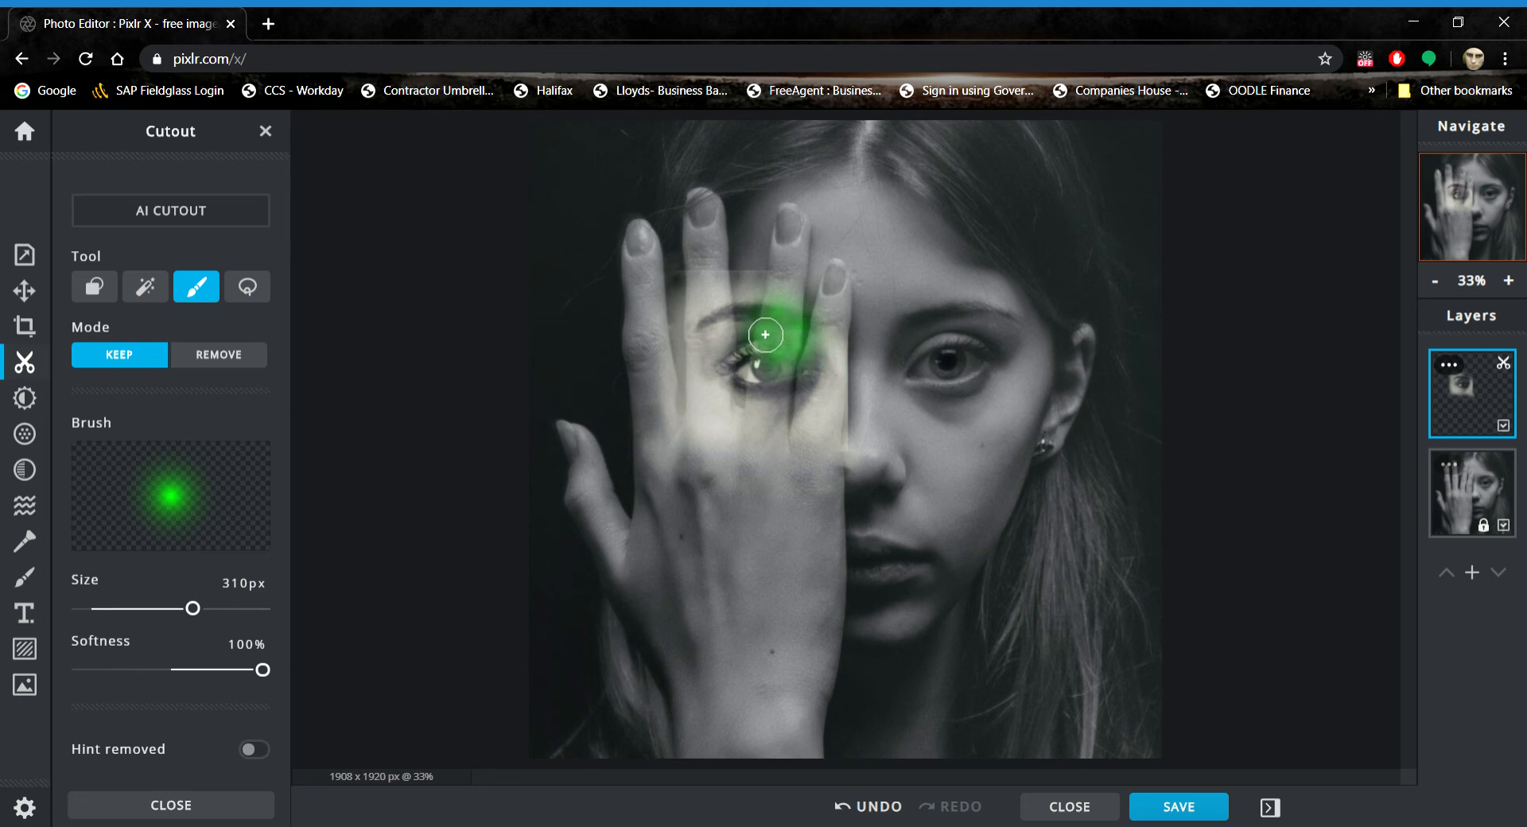
Step: Switch the cutout brush back to Remove mode after restoring the patch above the eye
left_click(219, 355)
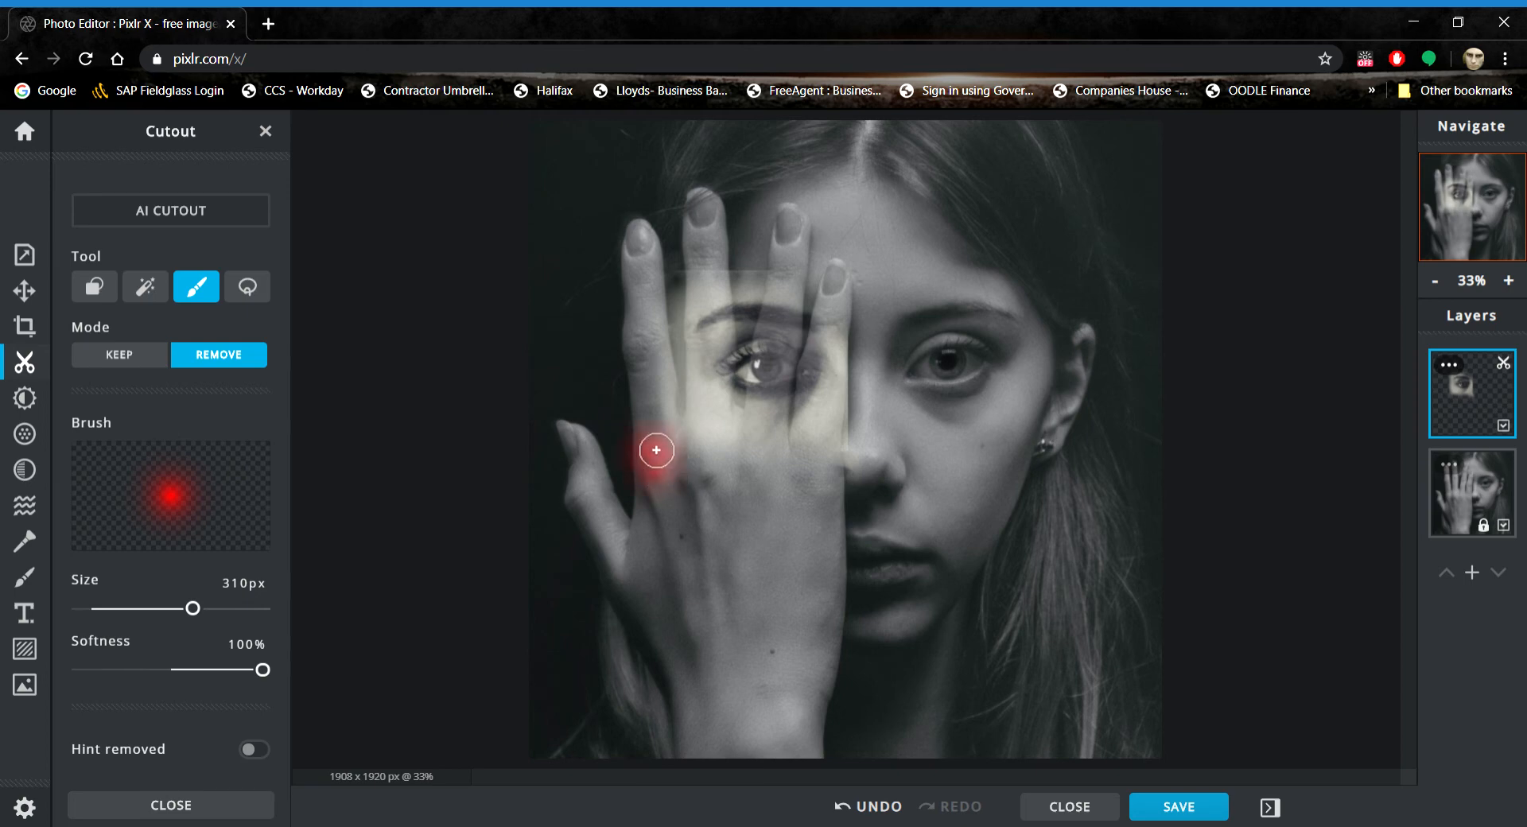
mouse_move(353, 464)
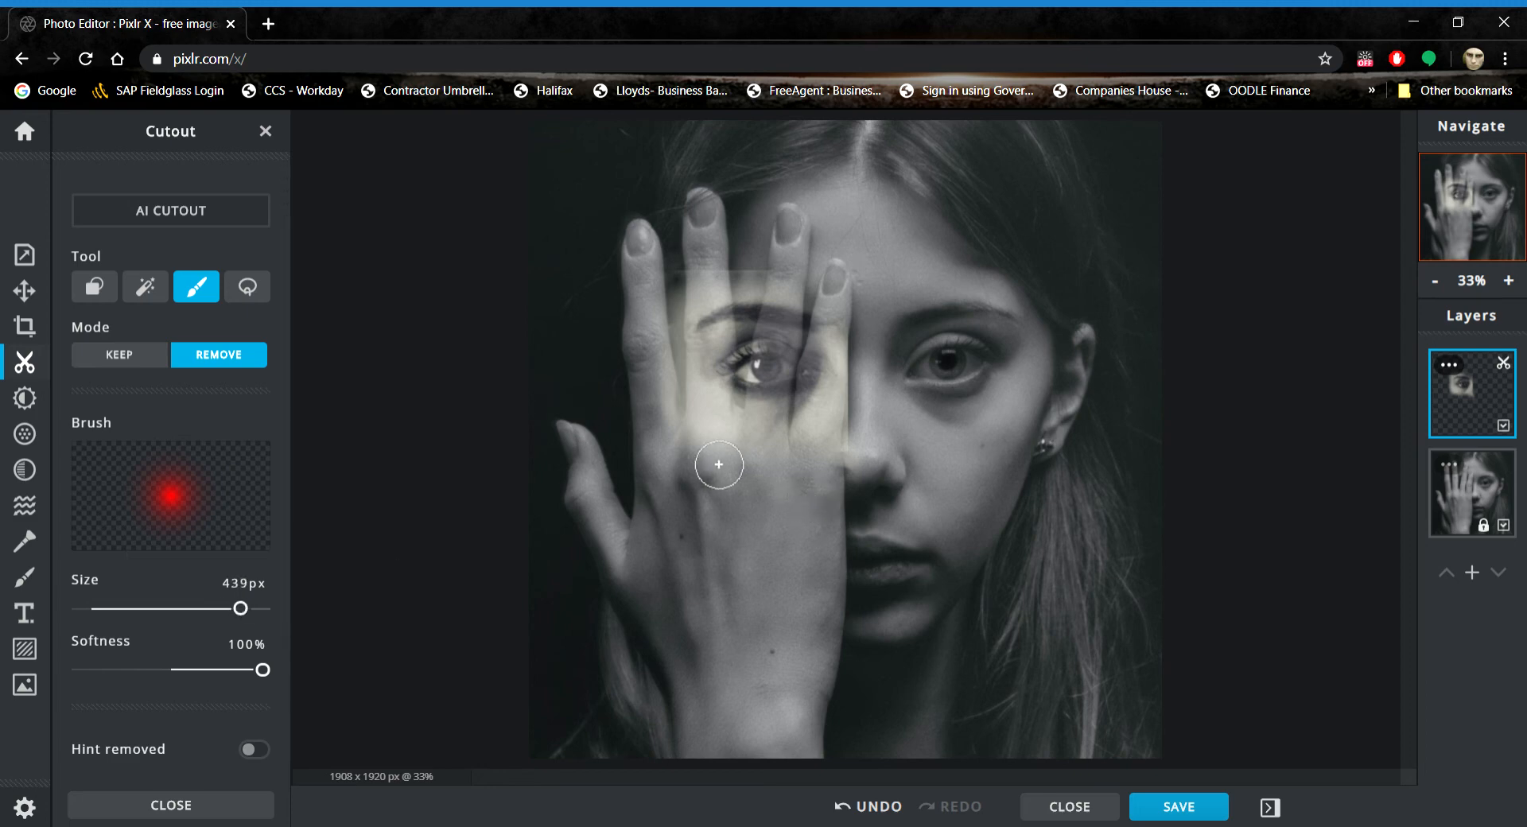
Step: Erase leftover overlay over the lower hand, upper fingers and near the nose with the larger brush
left_click_drag(718, 464, 660, 462)
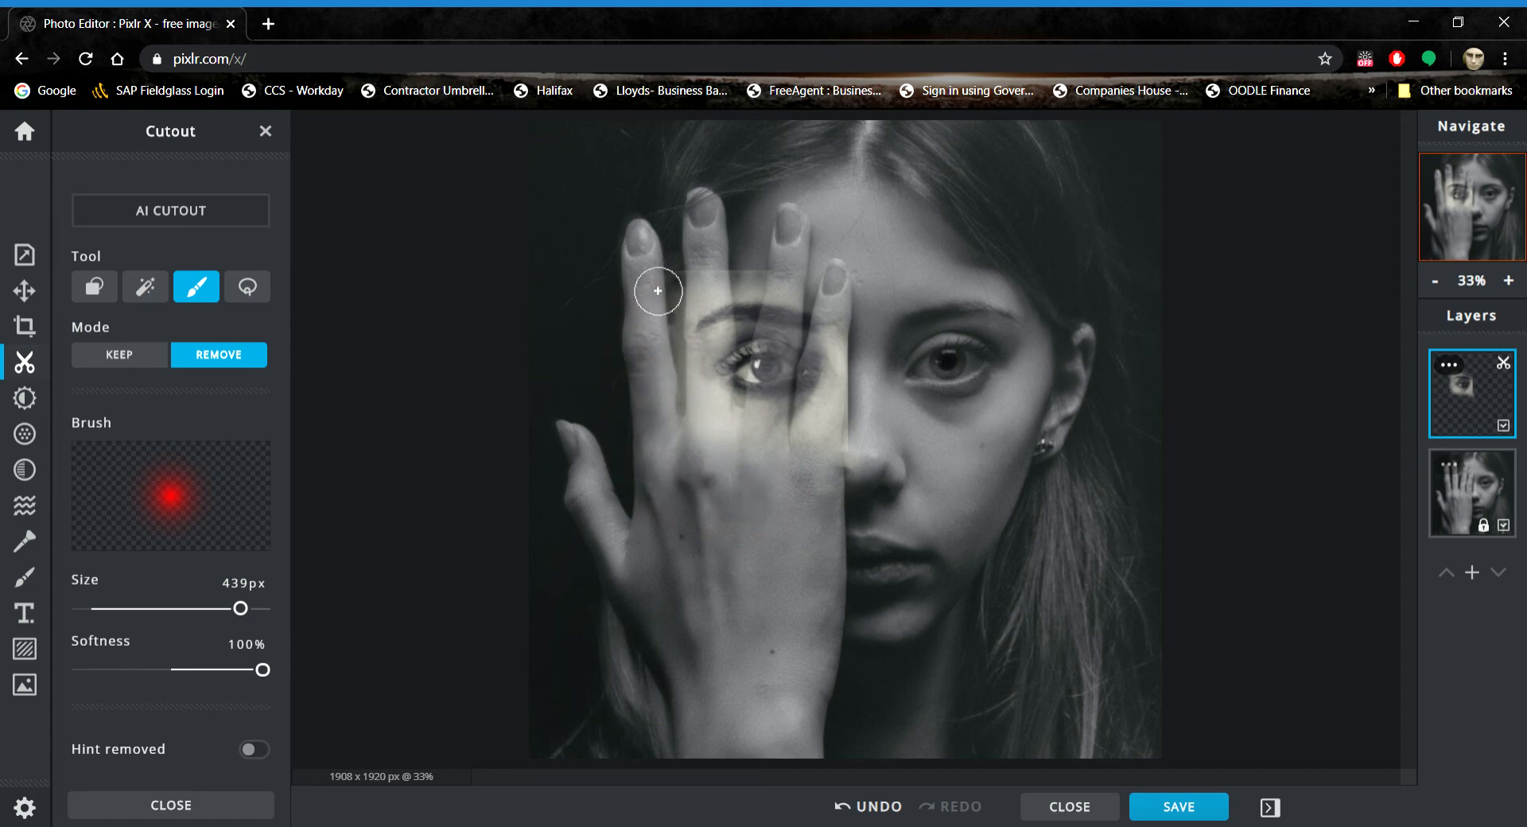
left_click_drag(657, 291, 819, 267)
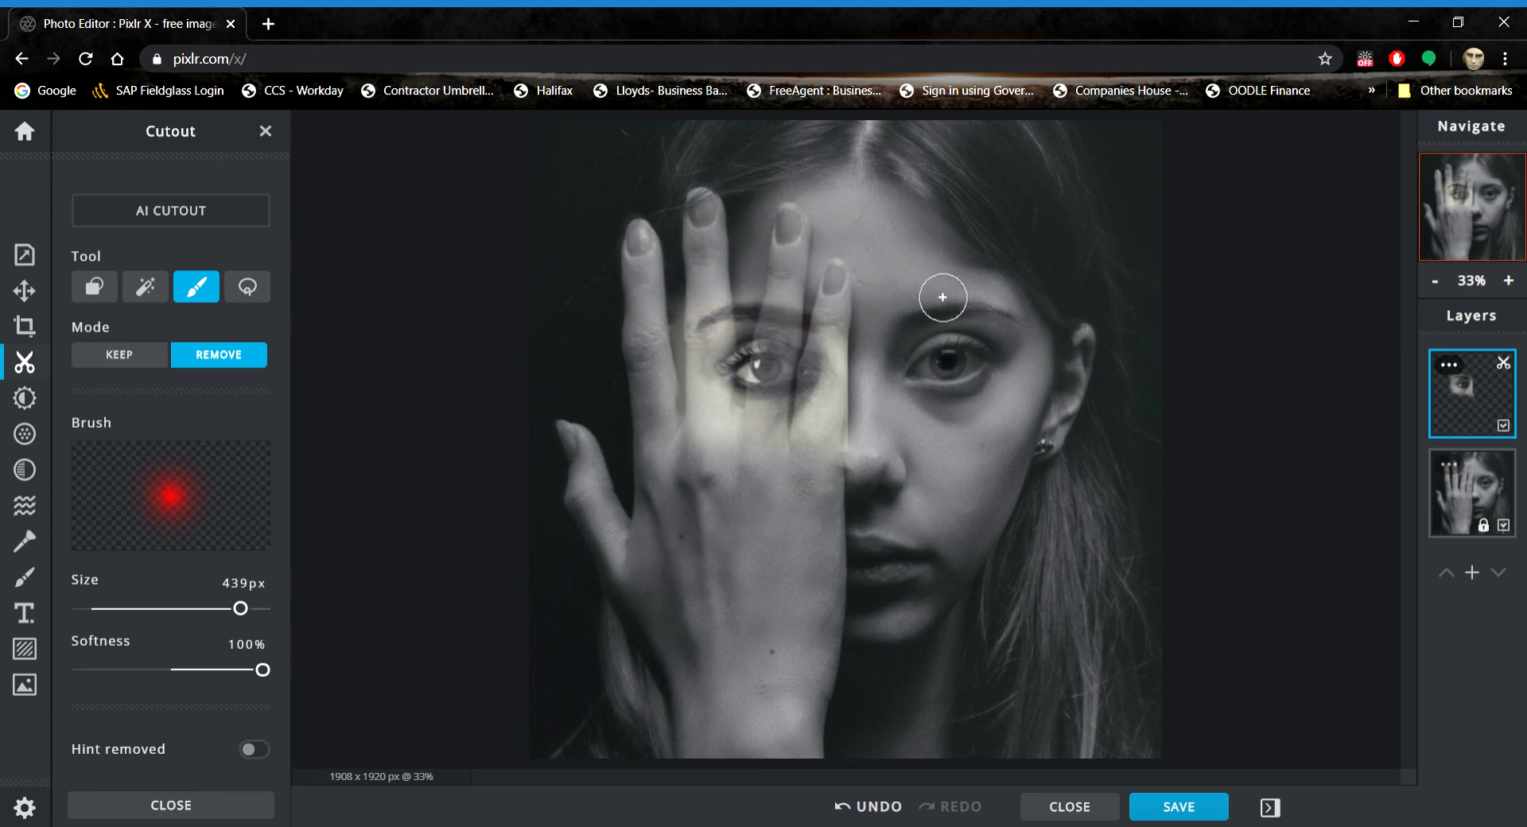
mouse_move(863, 329)
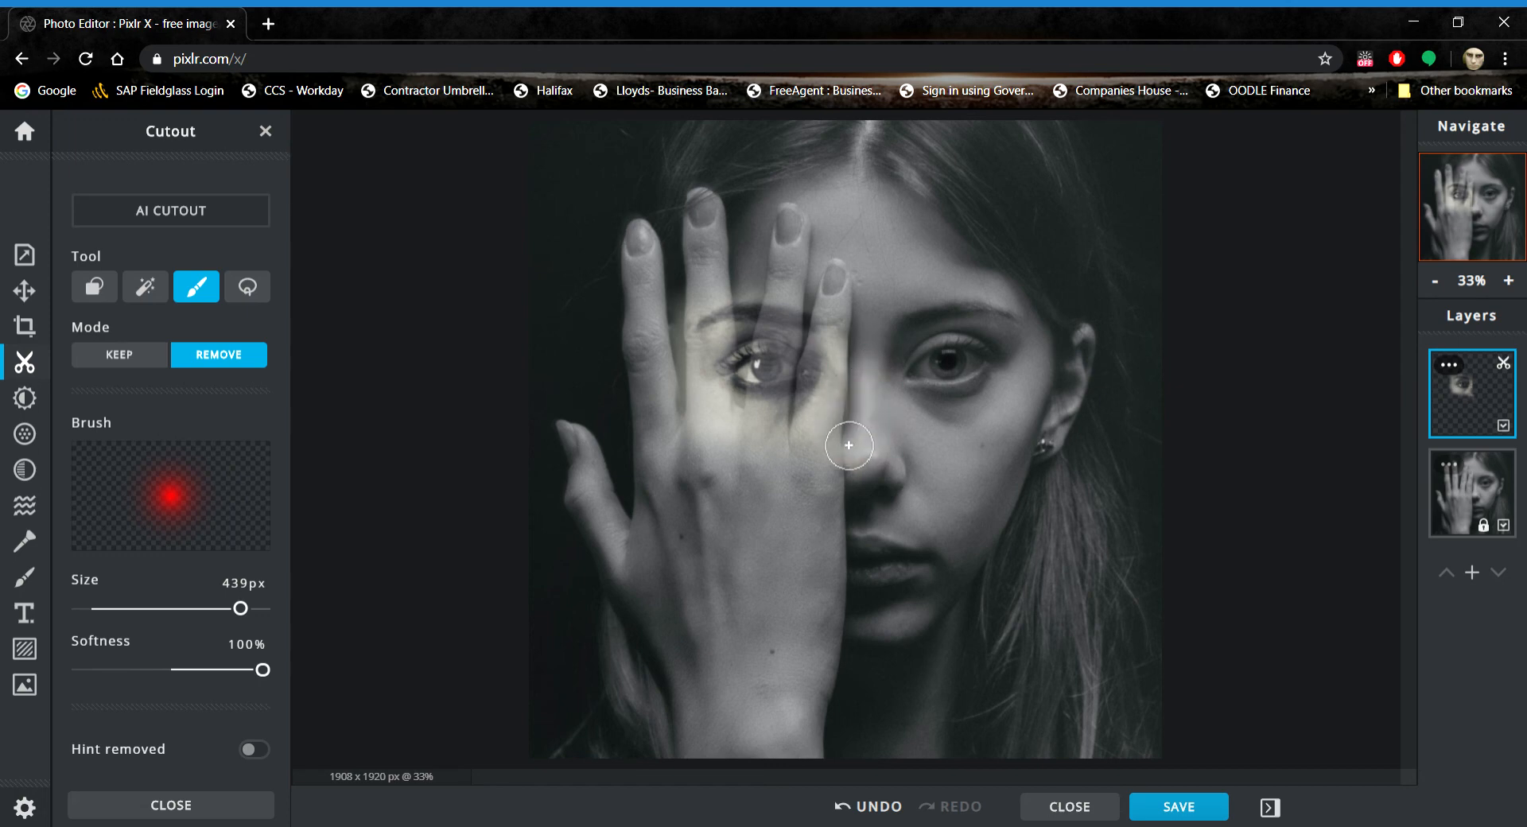
left_click_drag(847, 447, 689, 505)
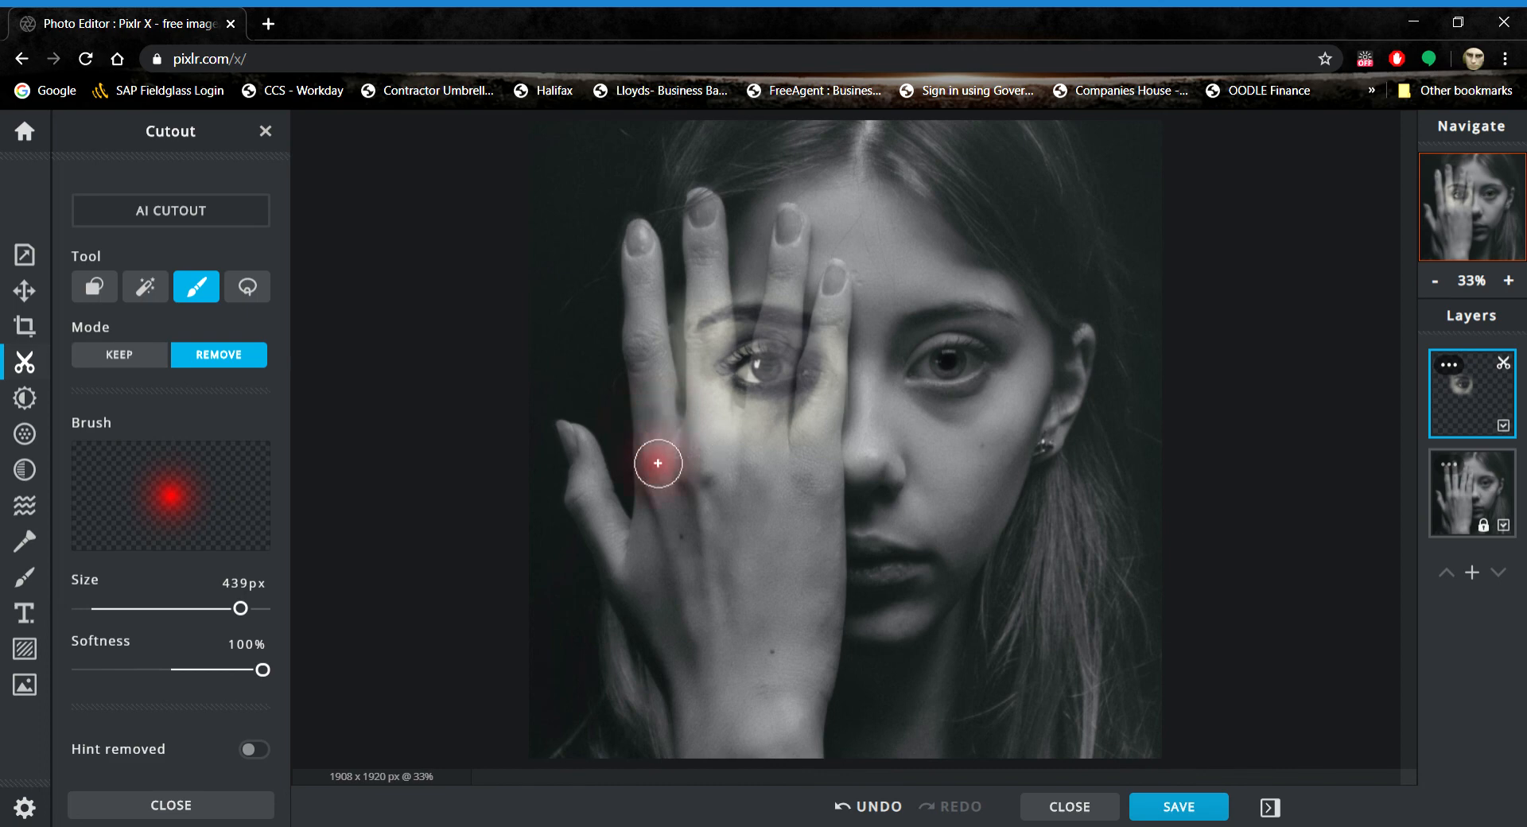
mouse_move(671, 422)
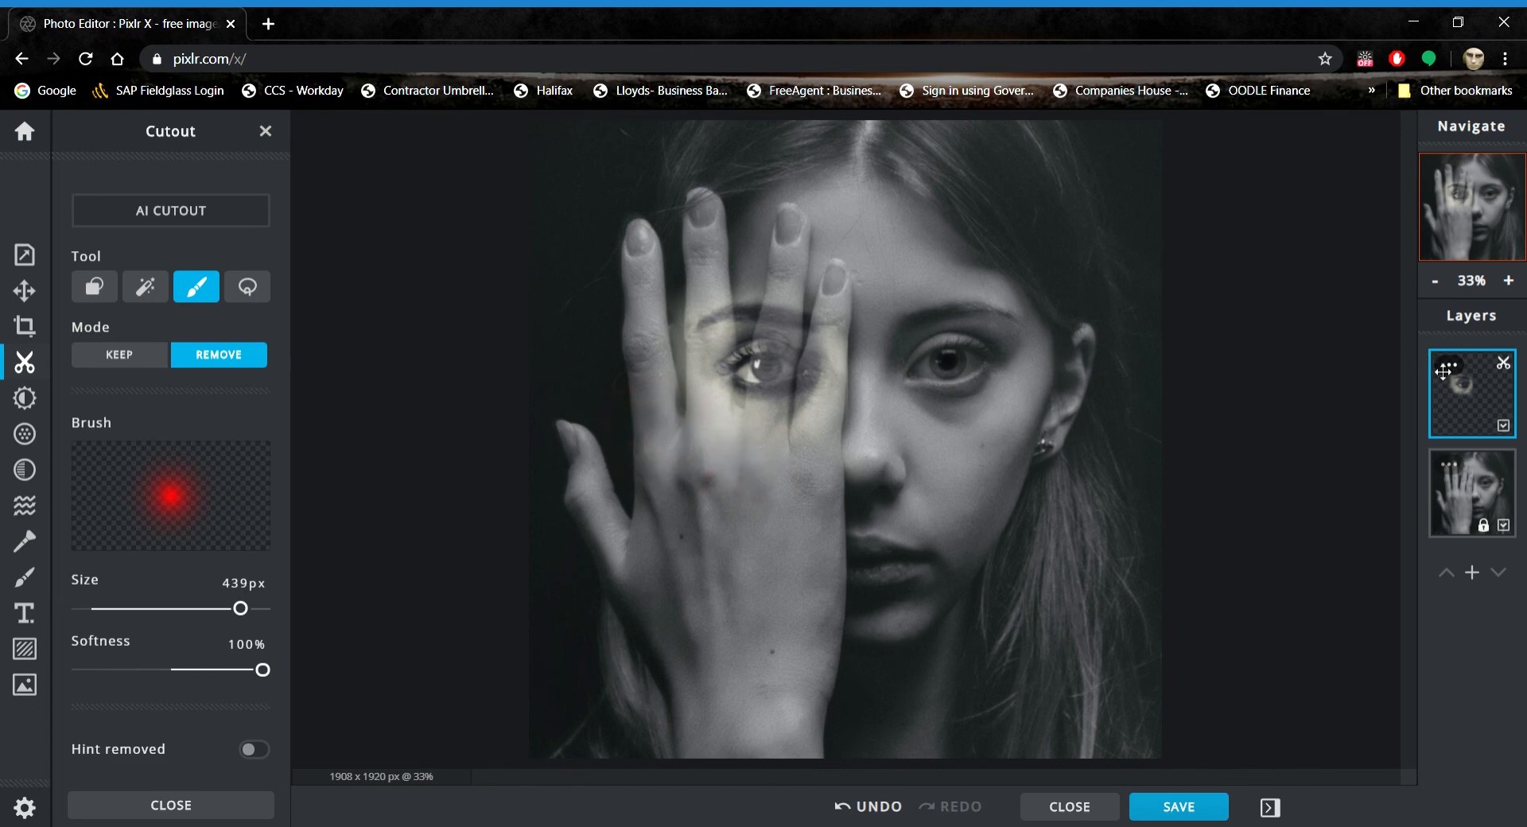
Step: Raise the eye overlay layer's transparency to 100 in its settings
left_click(1446, 370)
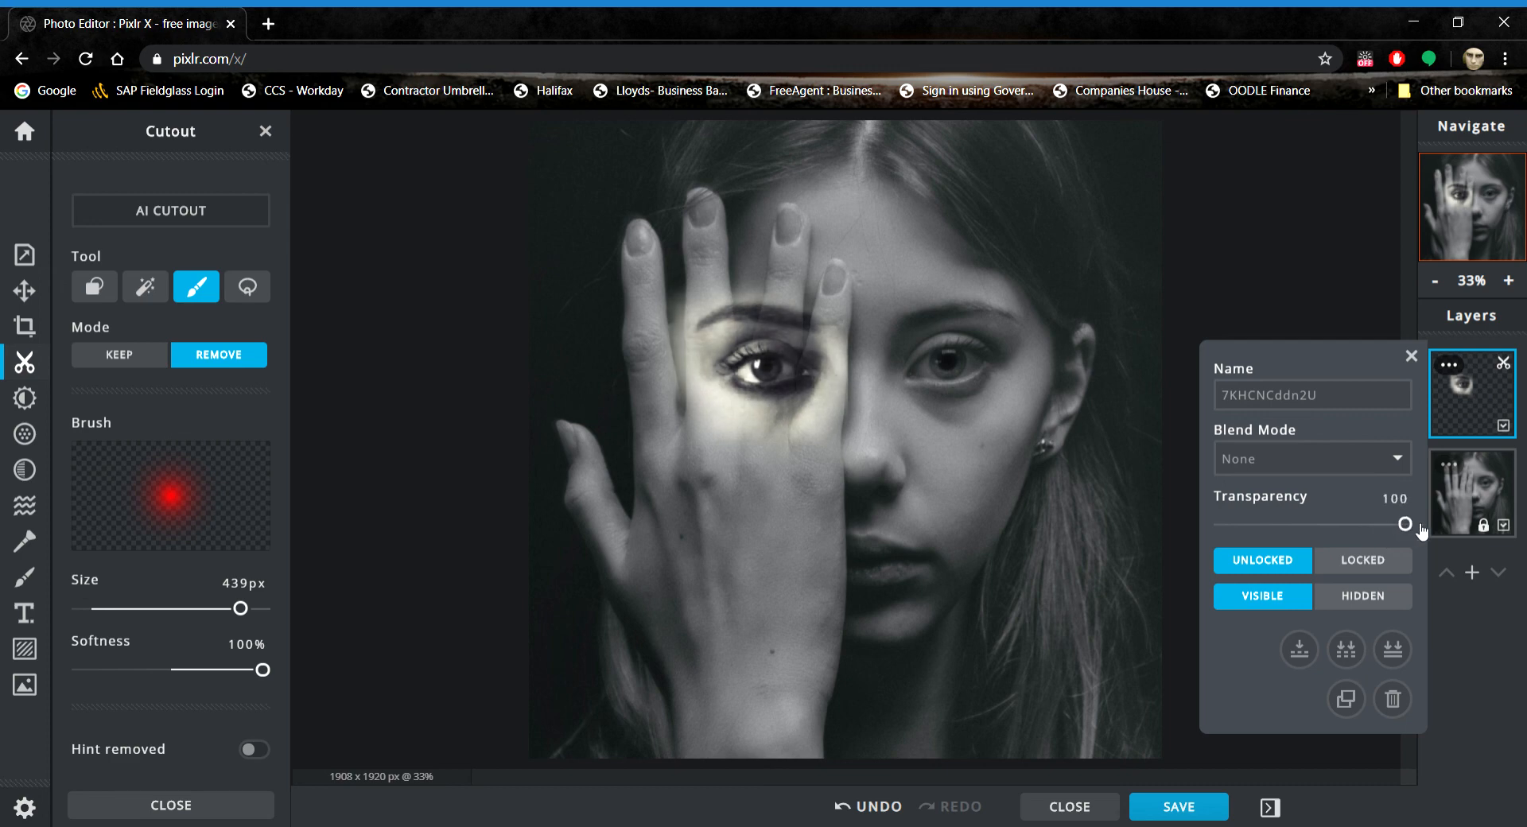
mouse_move(828, 251)
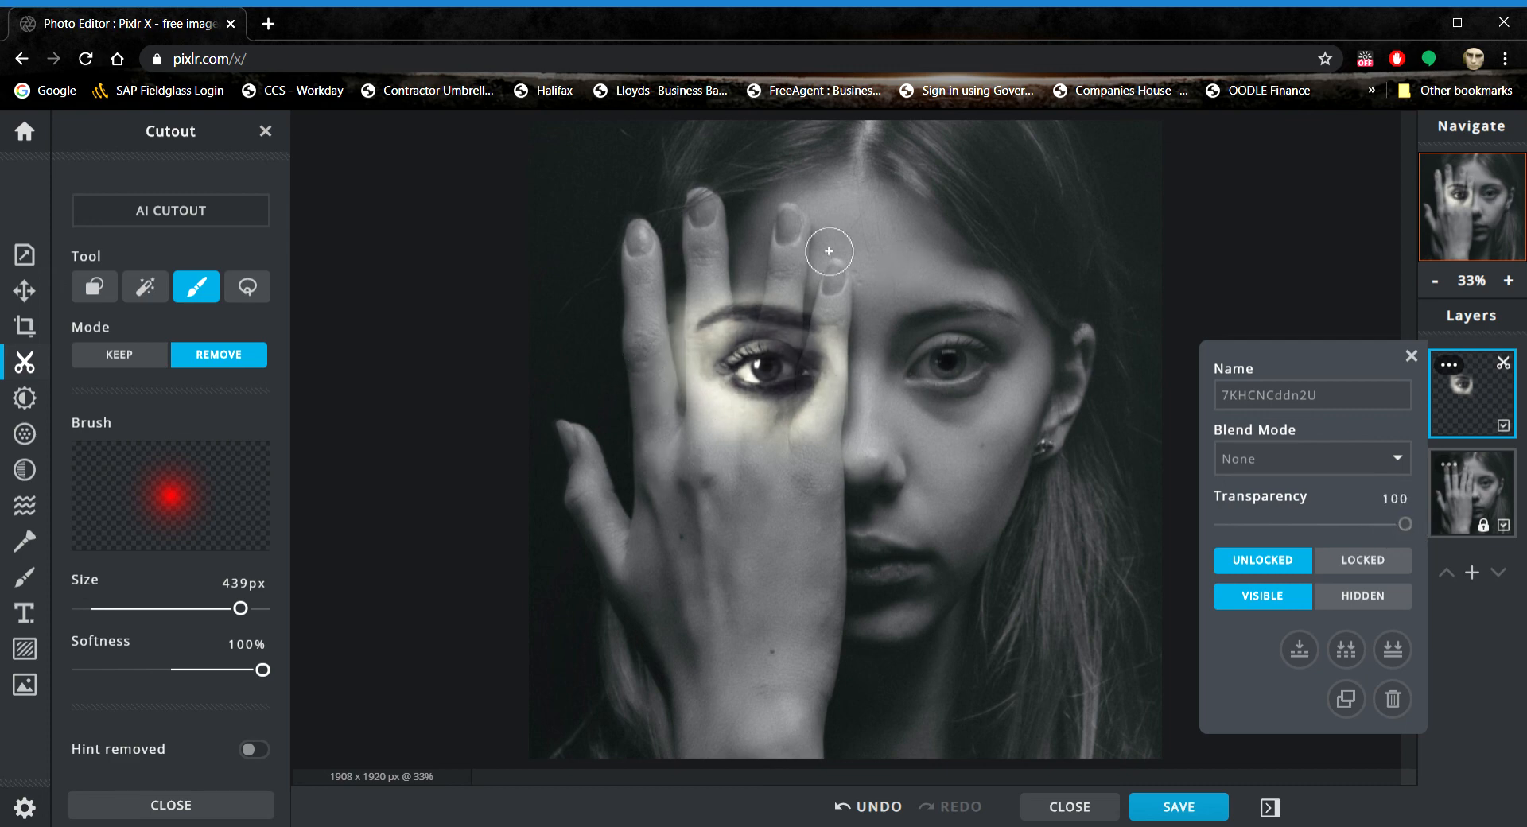